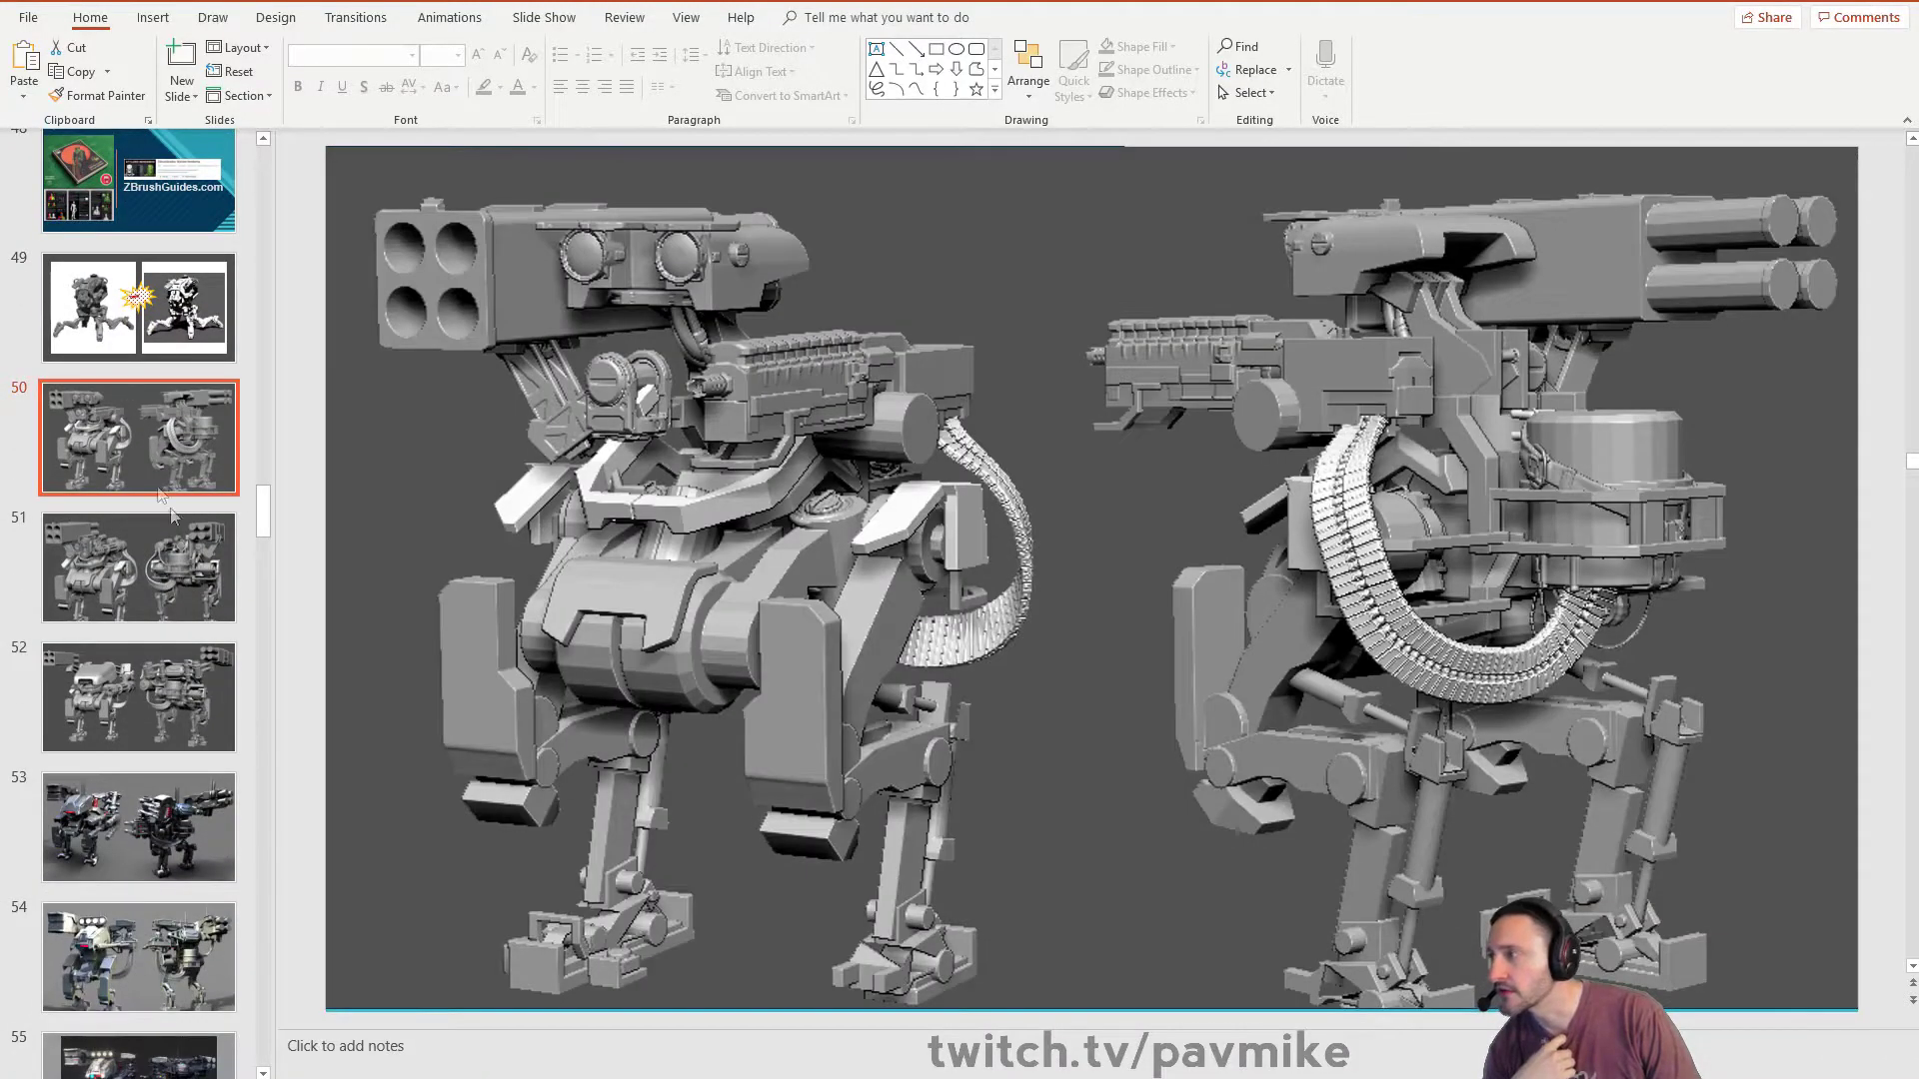
Step: Advance from the gray sculpt slide to slide 55 with the textured mech renders
click(138, 508)
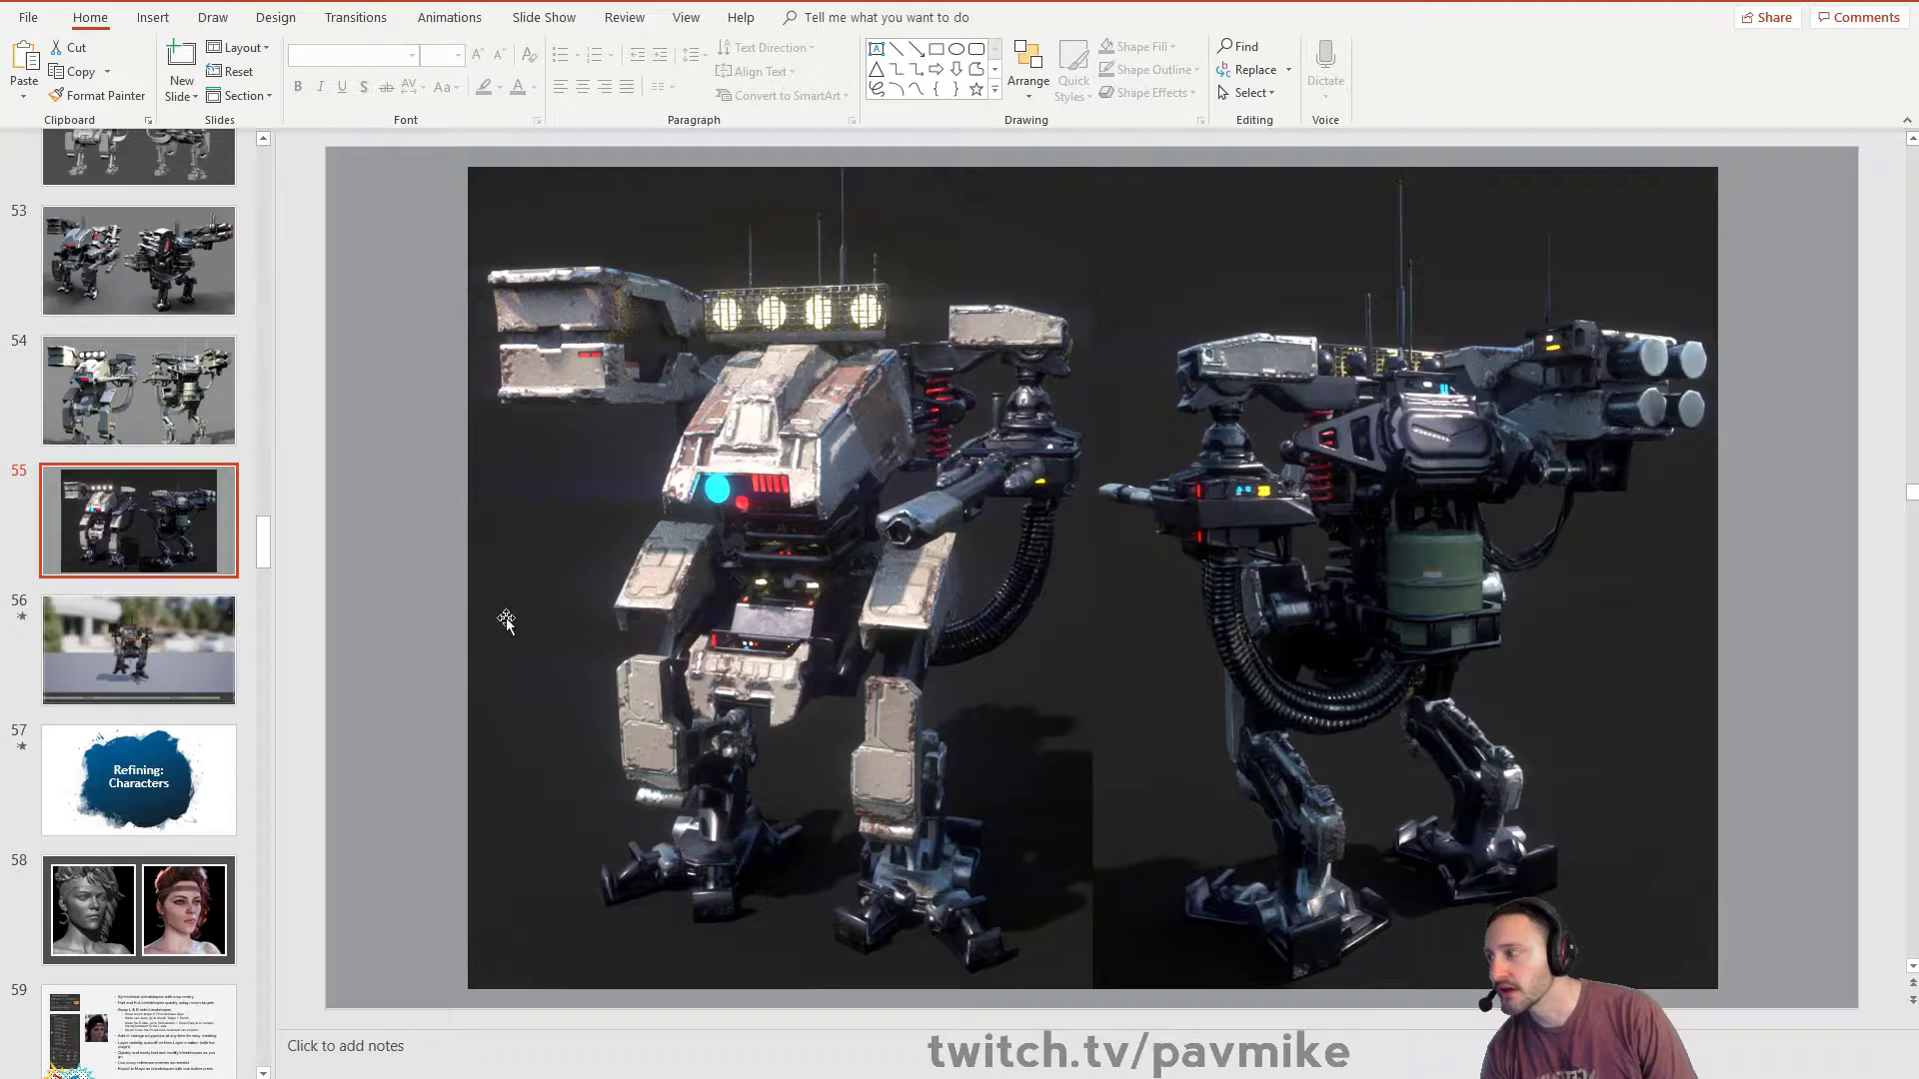
Step: Show slide 56 and play its walking-mech animation video, replaying it later
click(138, 650)
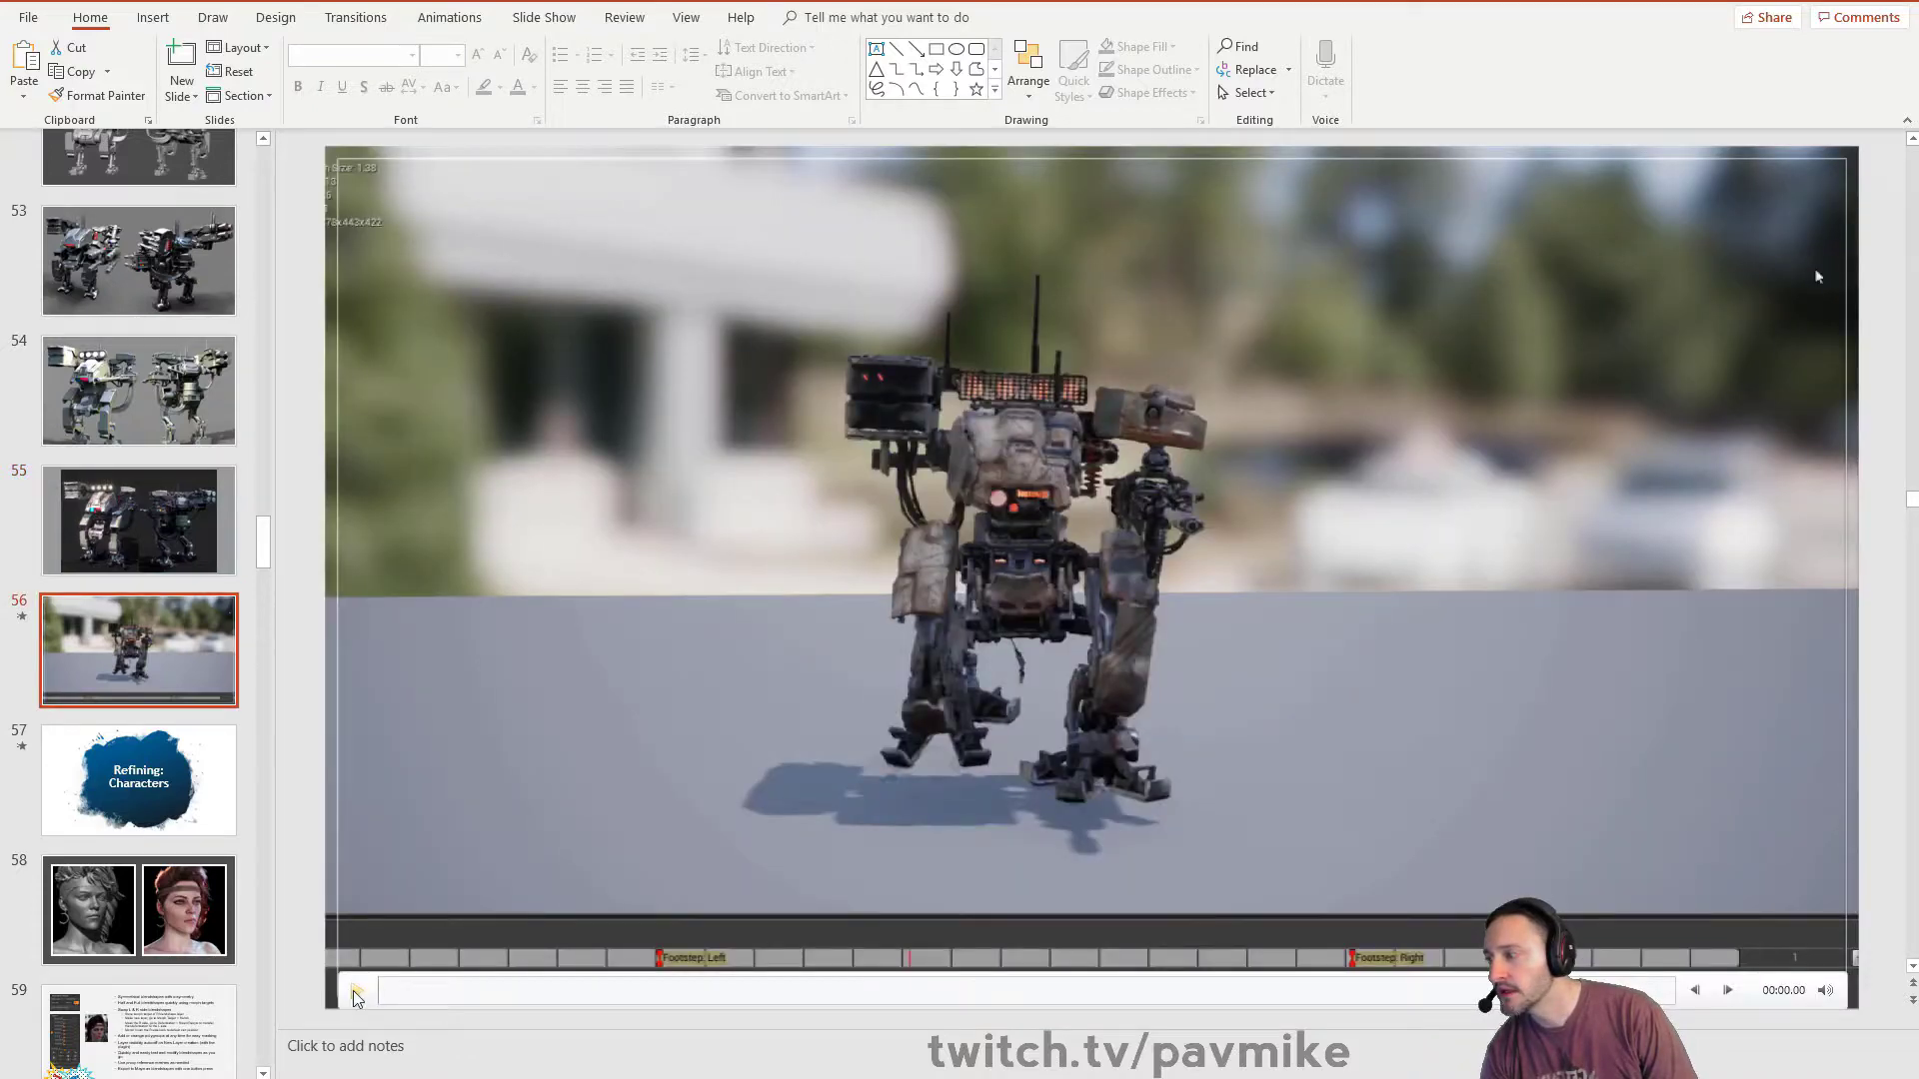
click(356, 990)
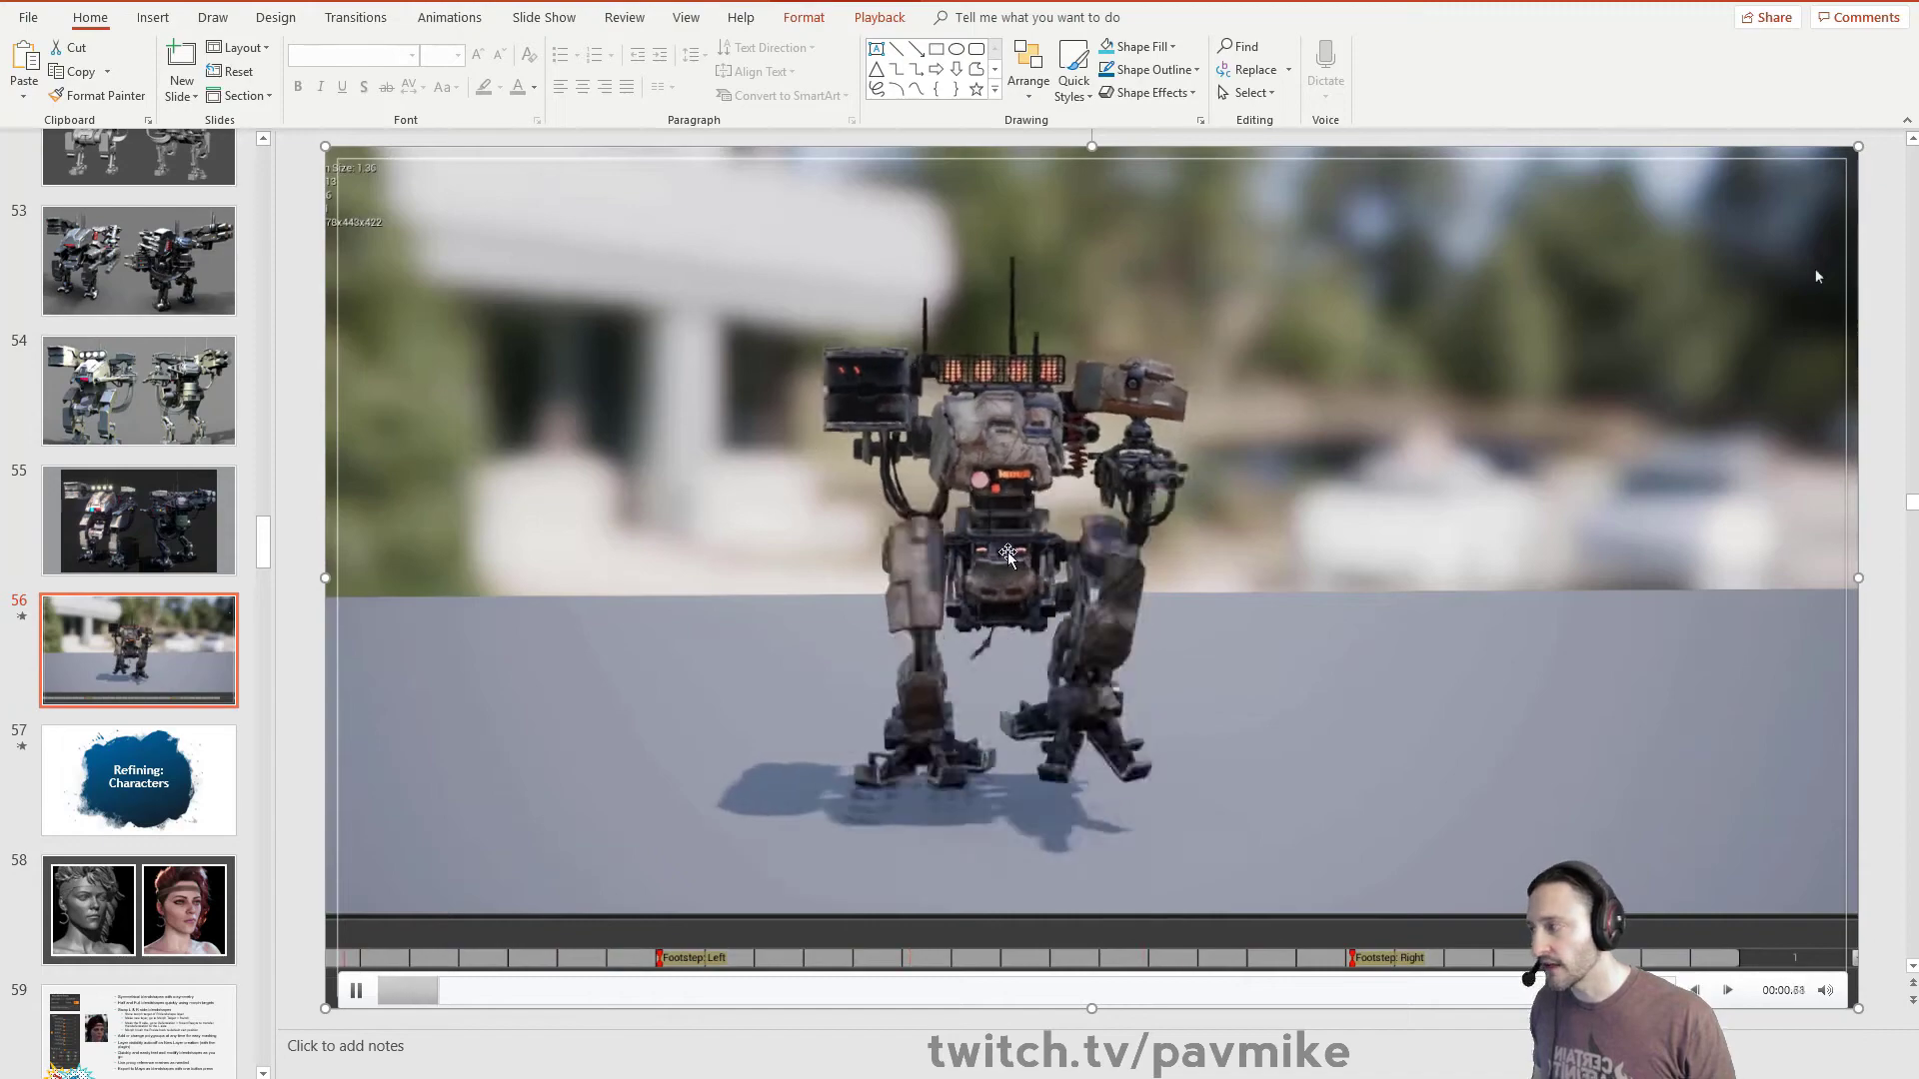
click(355, 990)
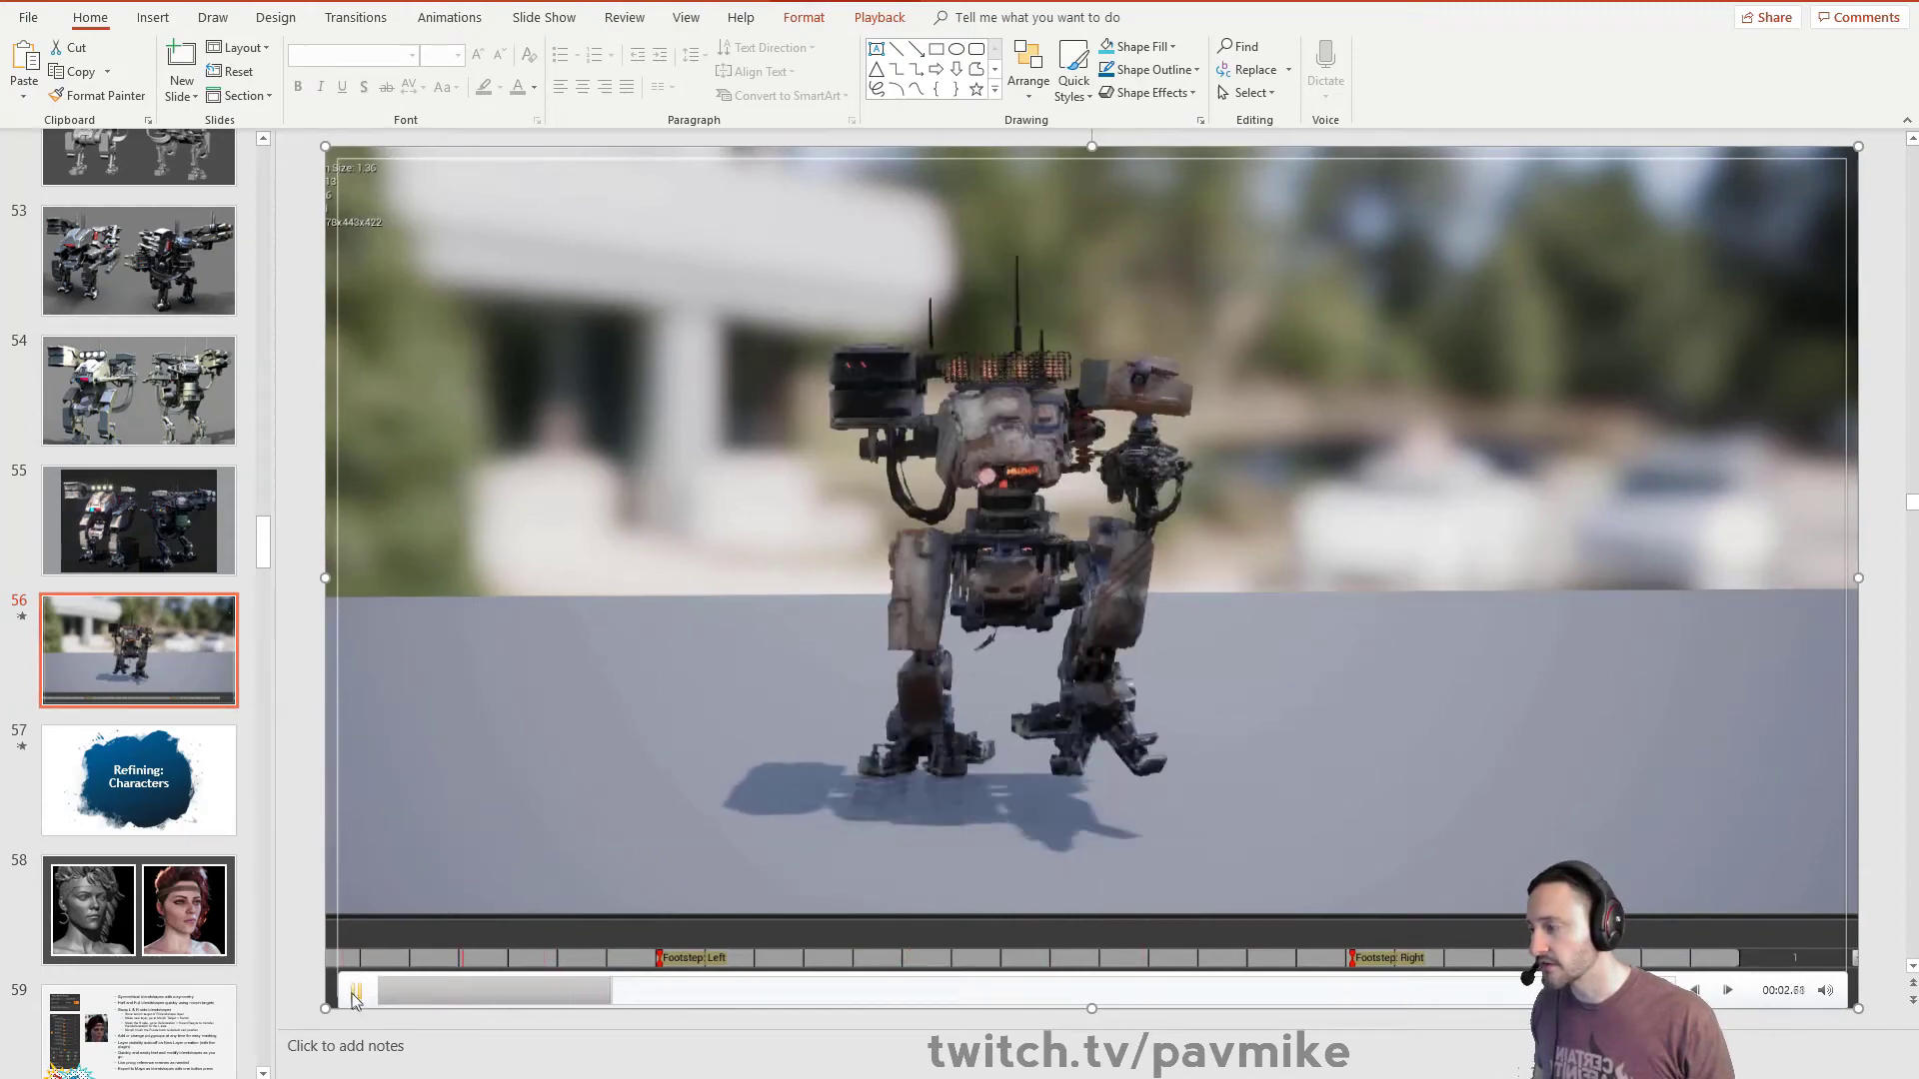
click(355, 989)
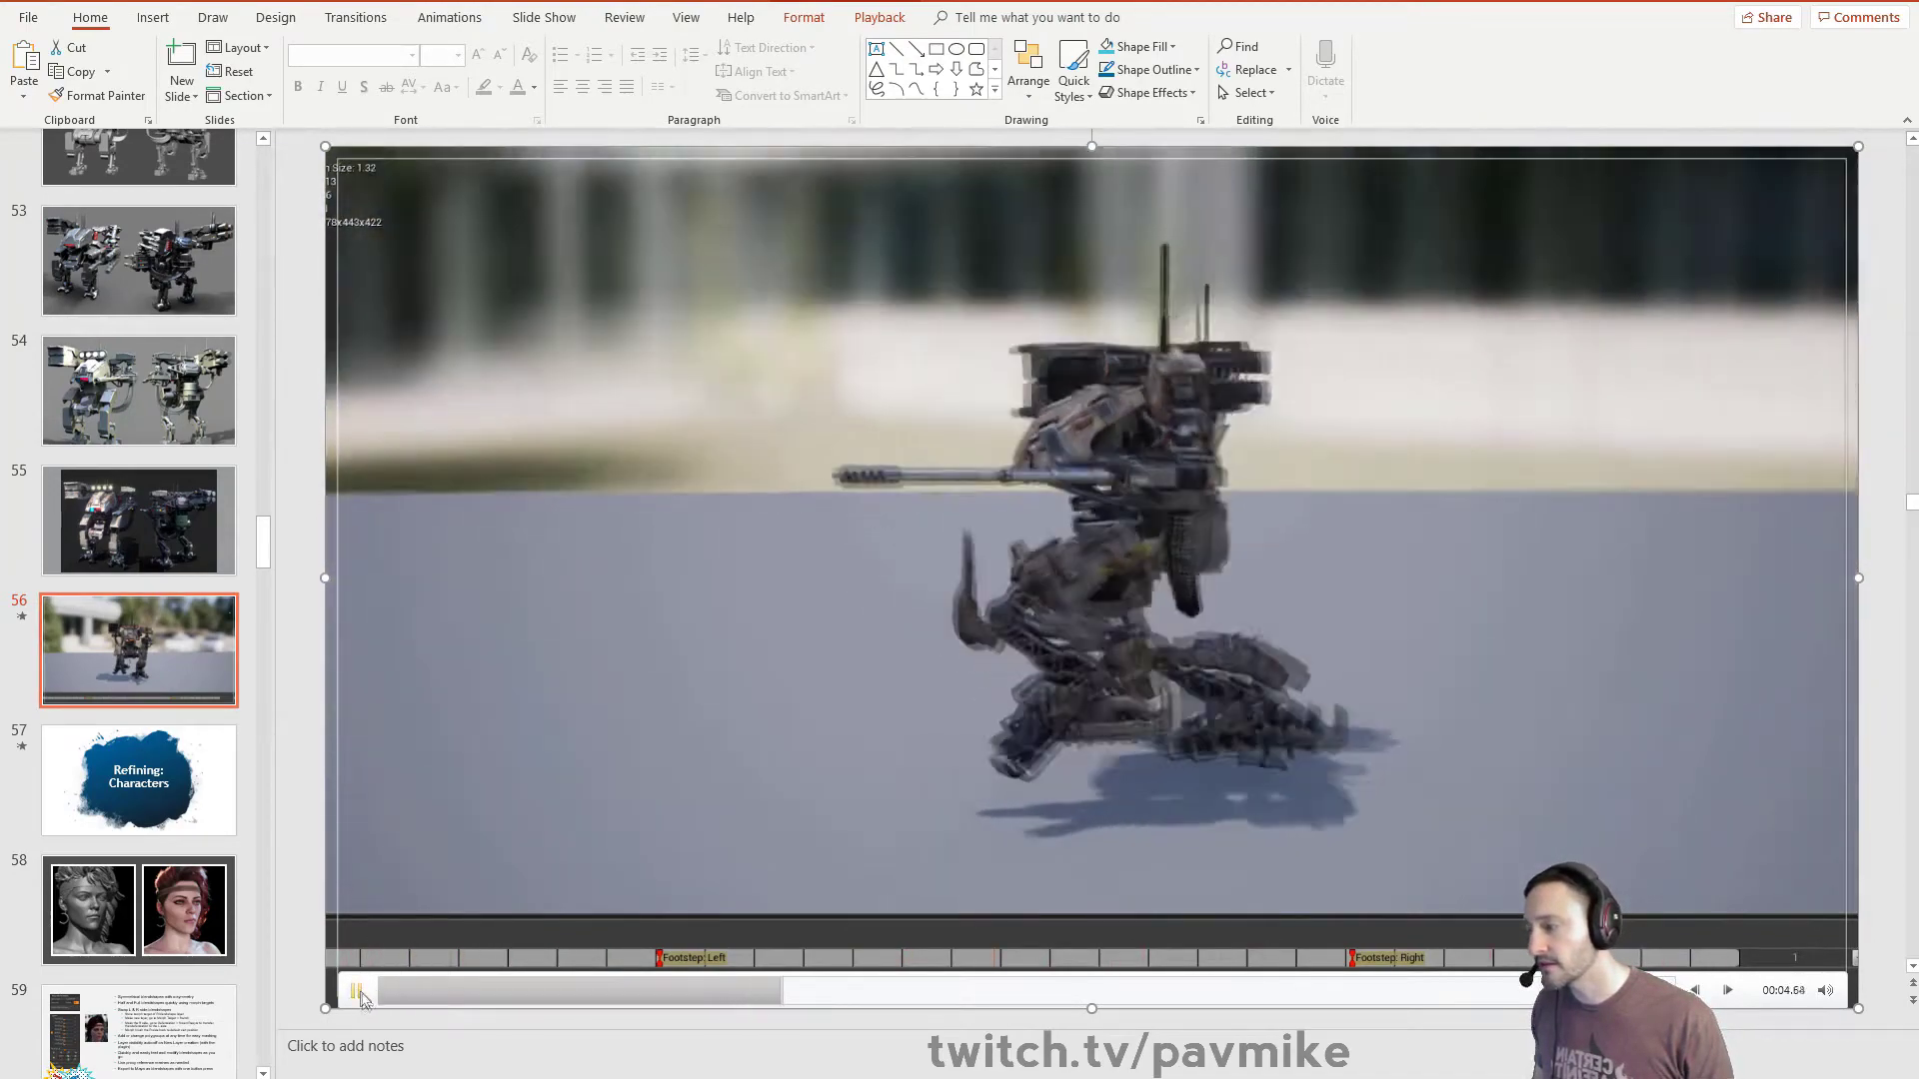
click(358, 990)
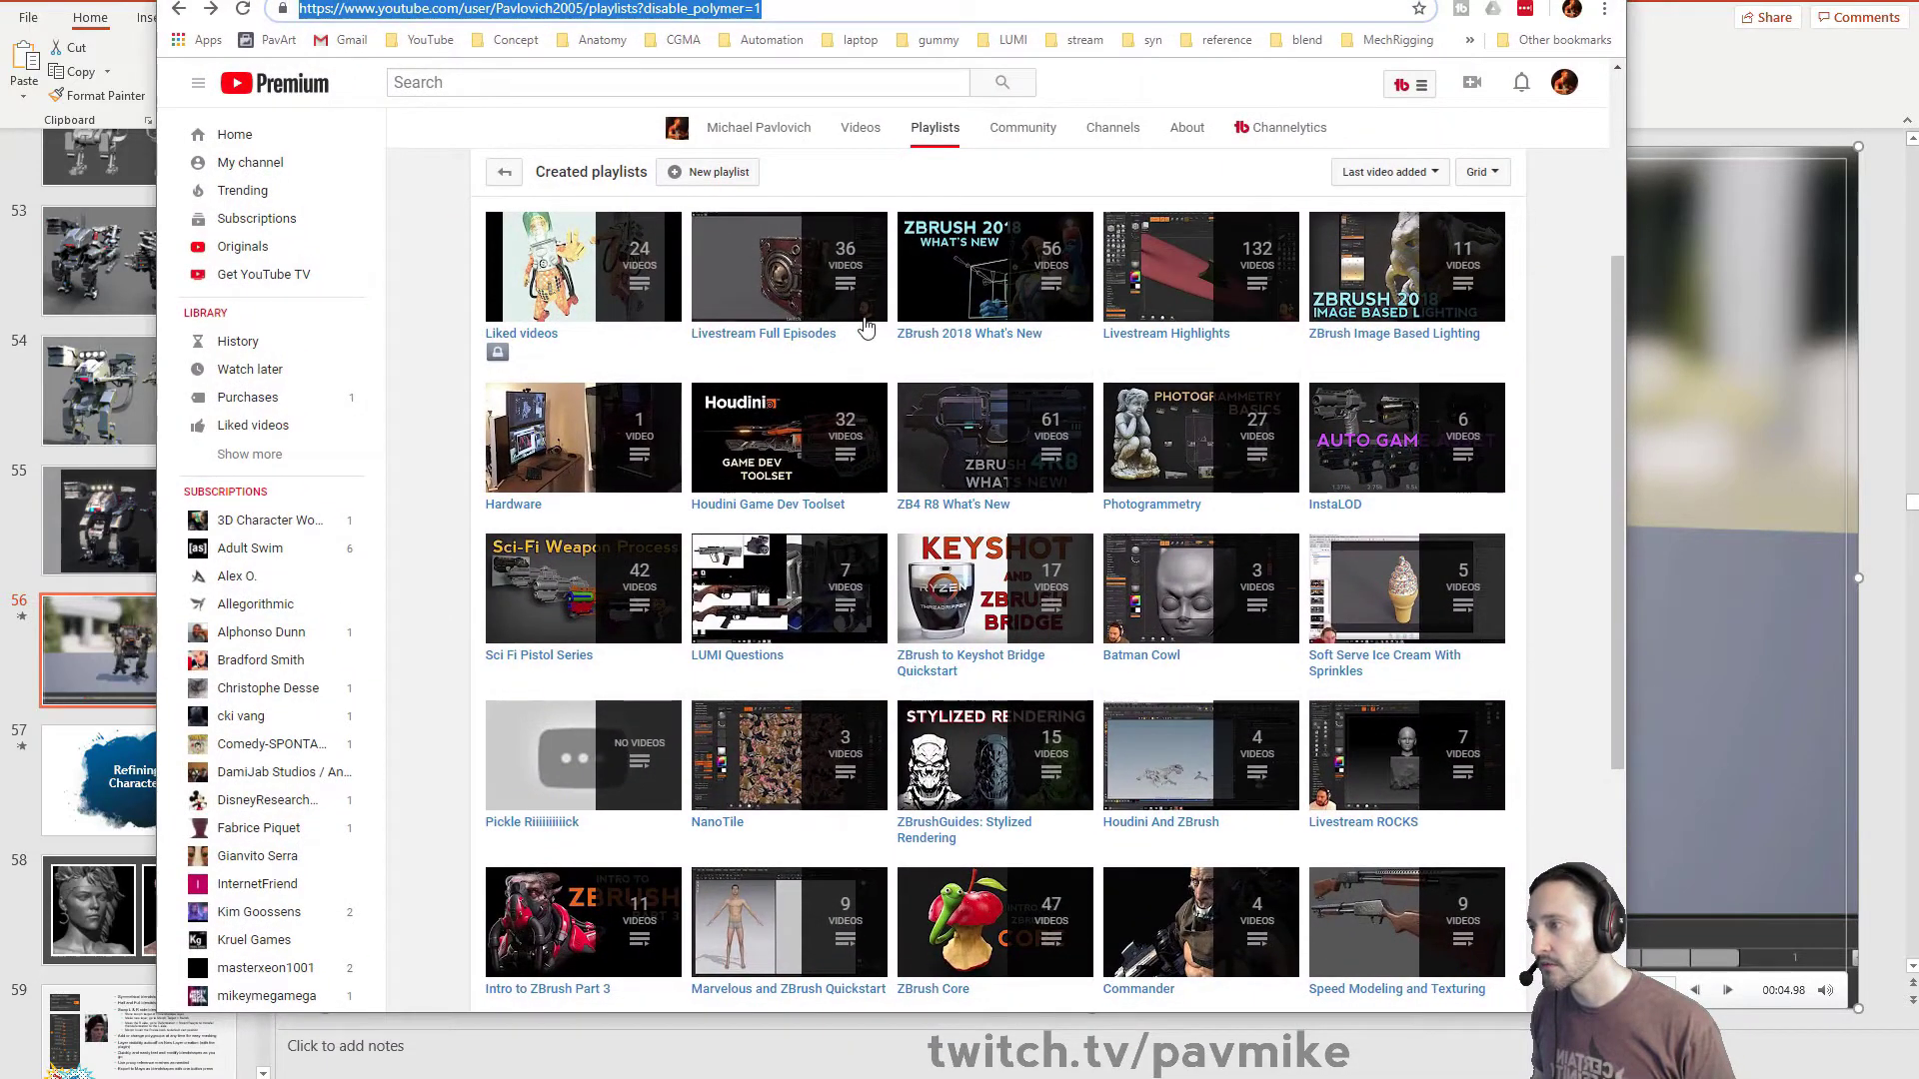
Step: Open Livestream Highlights, load 'PavWork 02: Hard Surface Excerpt', then return to the playlist
click(1165, 333)
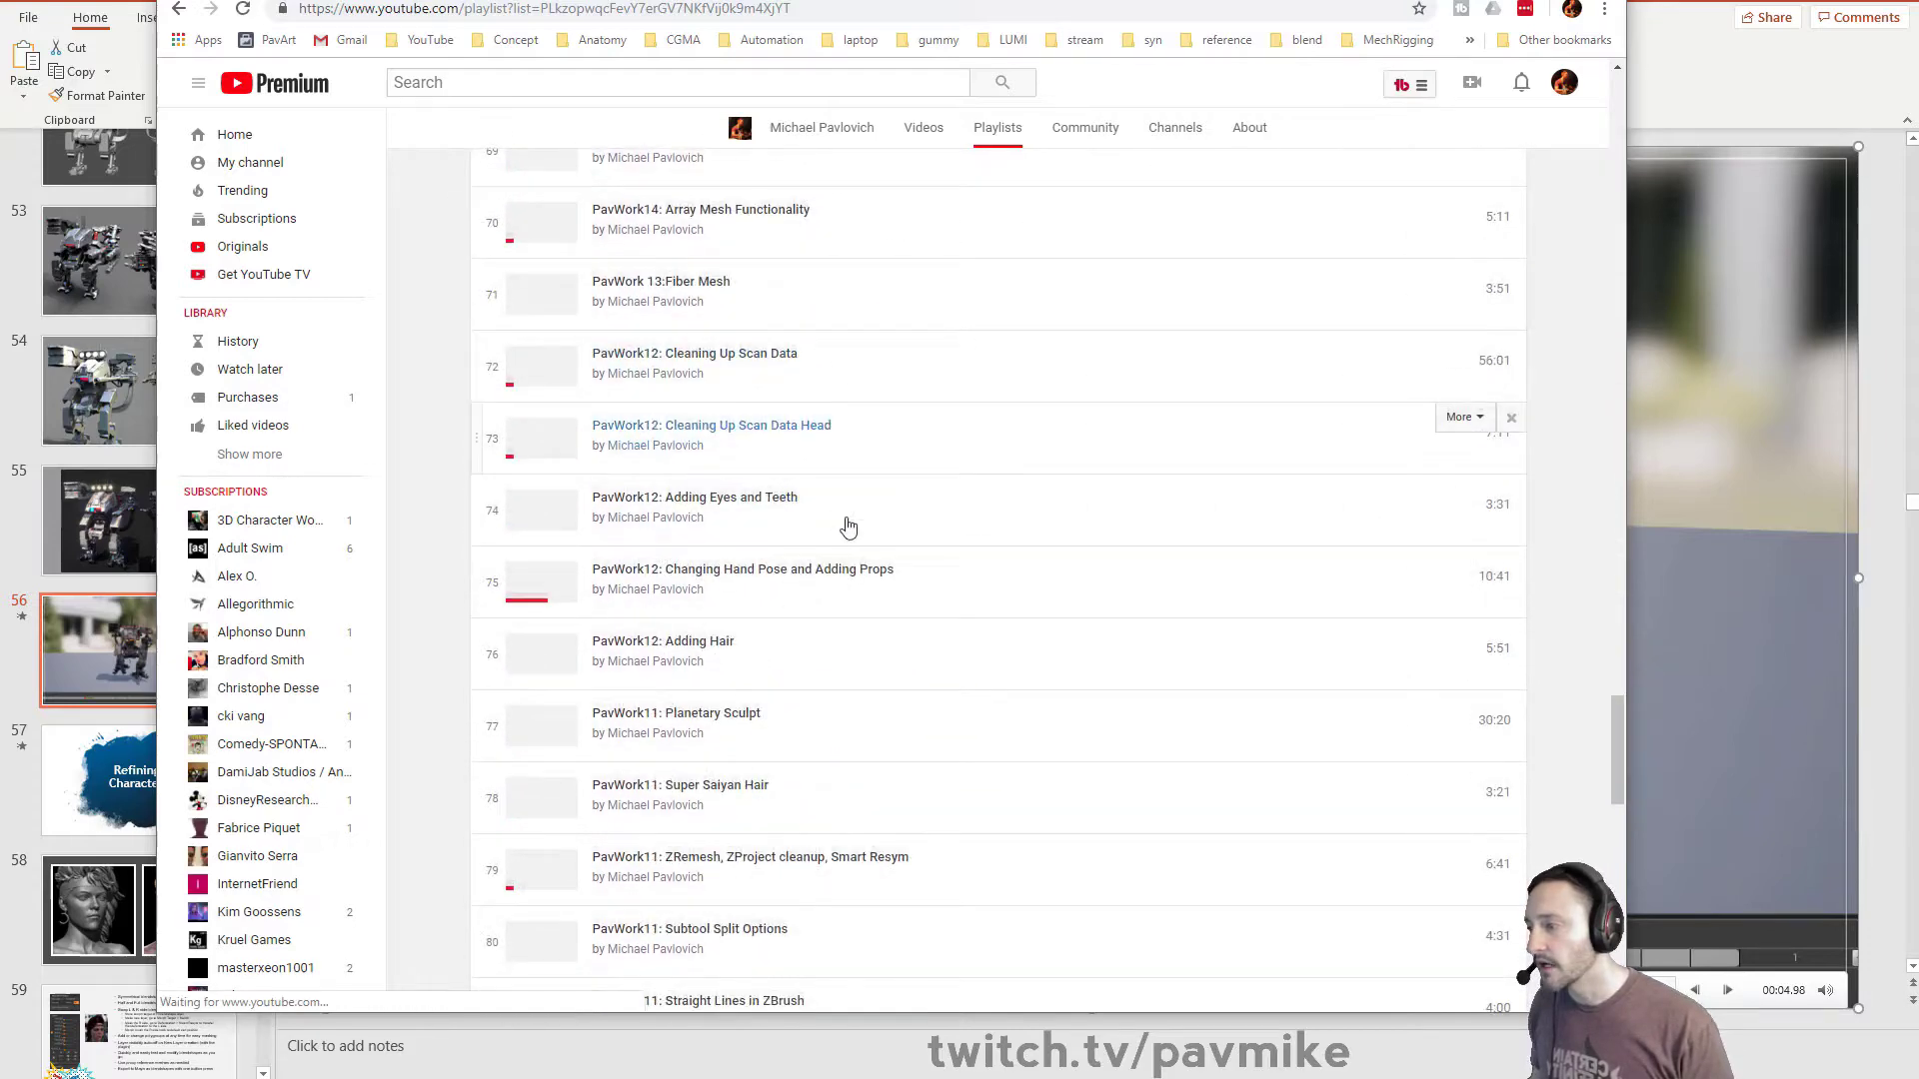
scroll(down, 3)
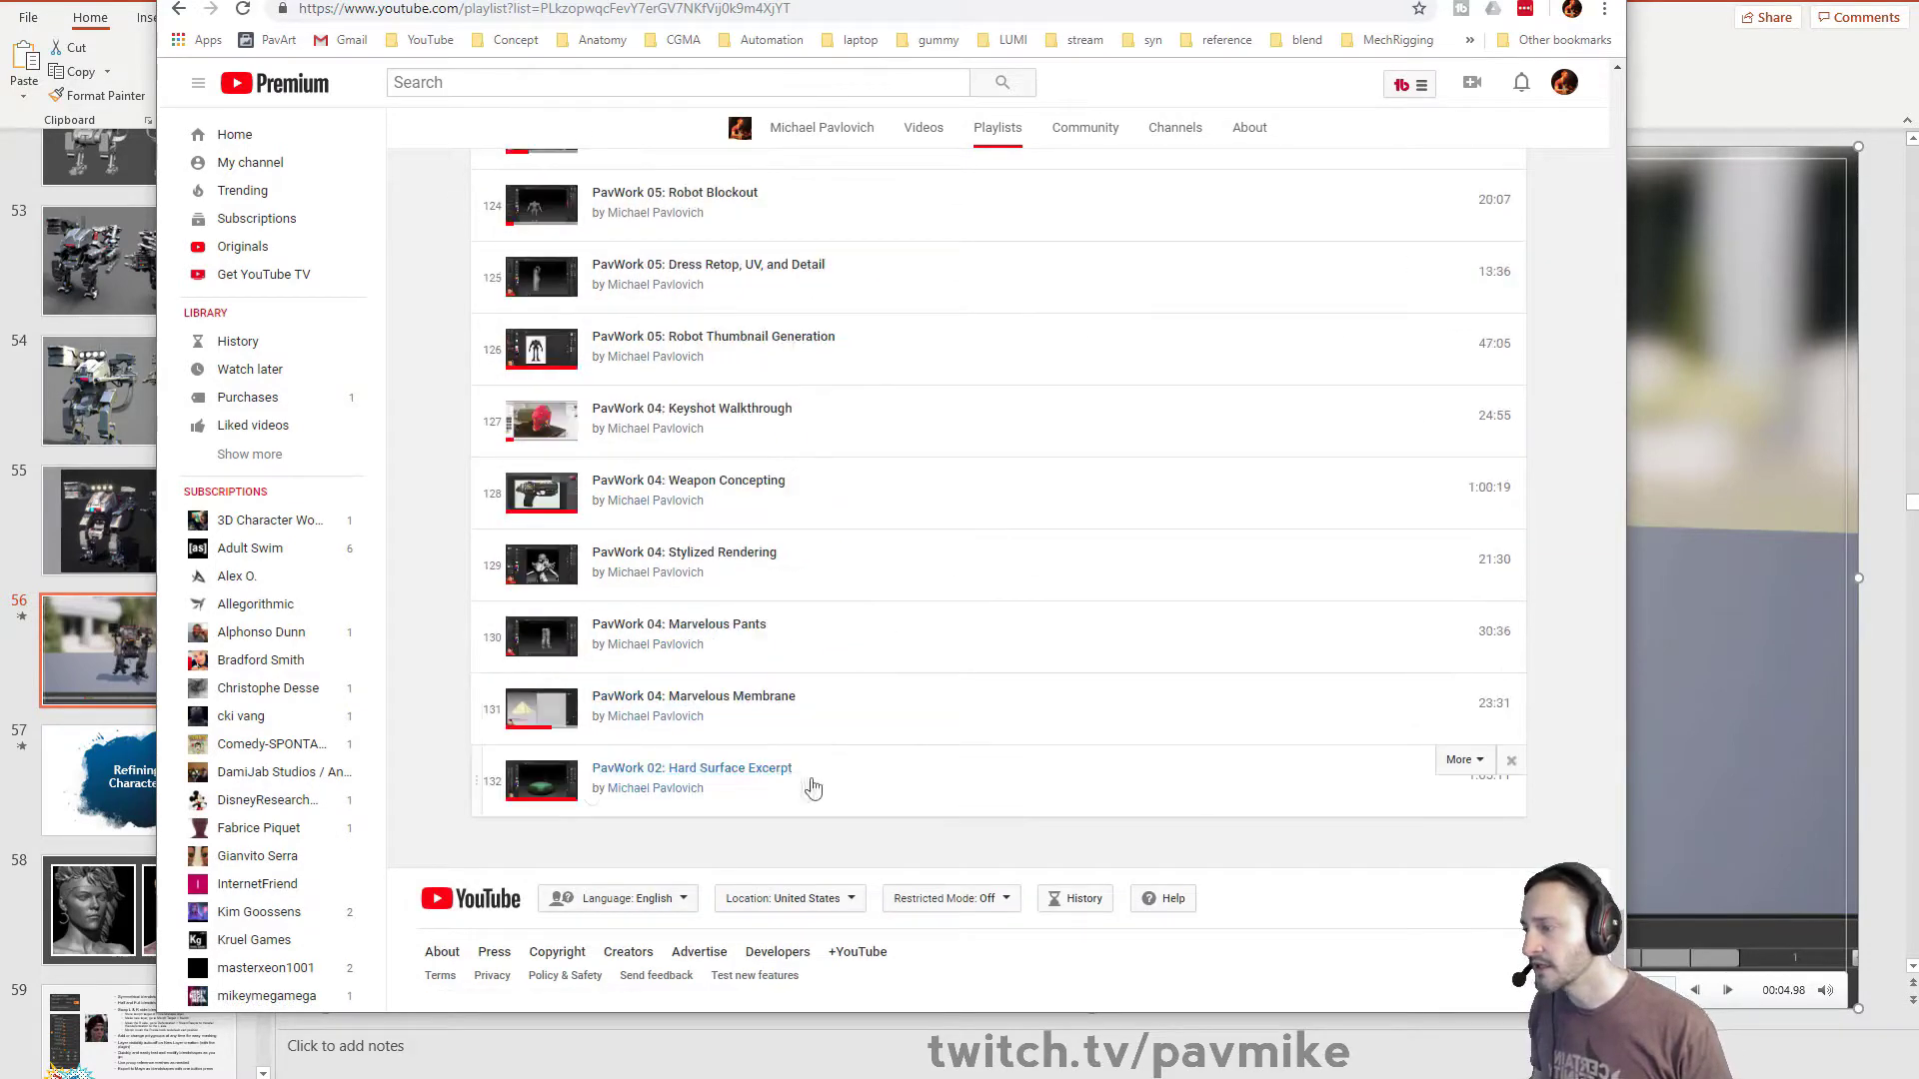
click(692, 767)
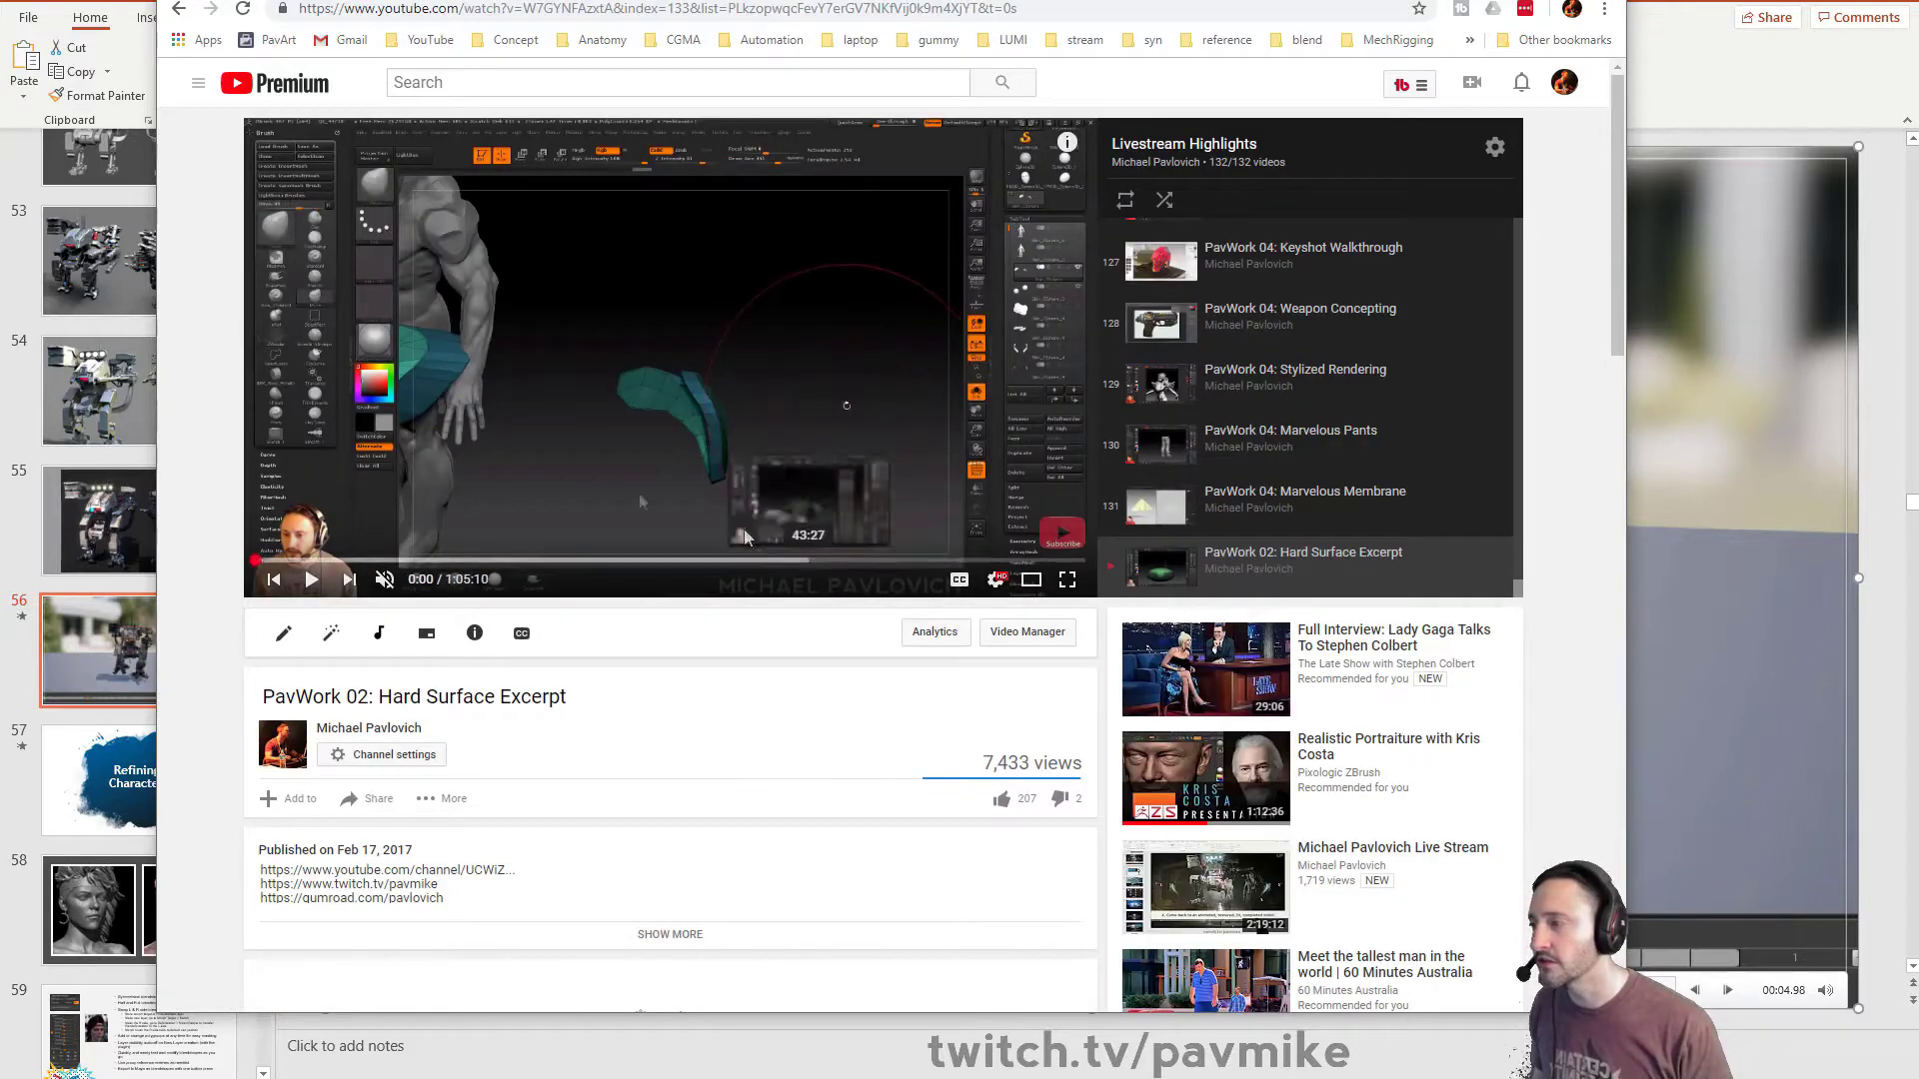
click(661, 10)
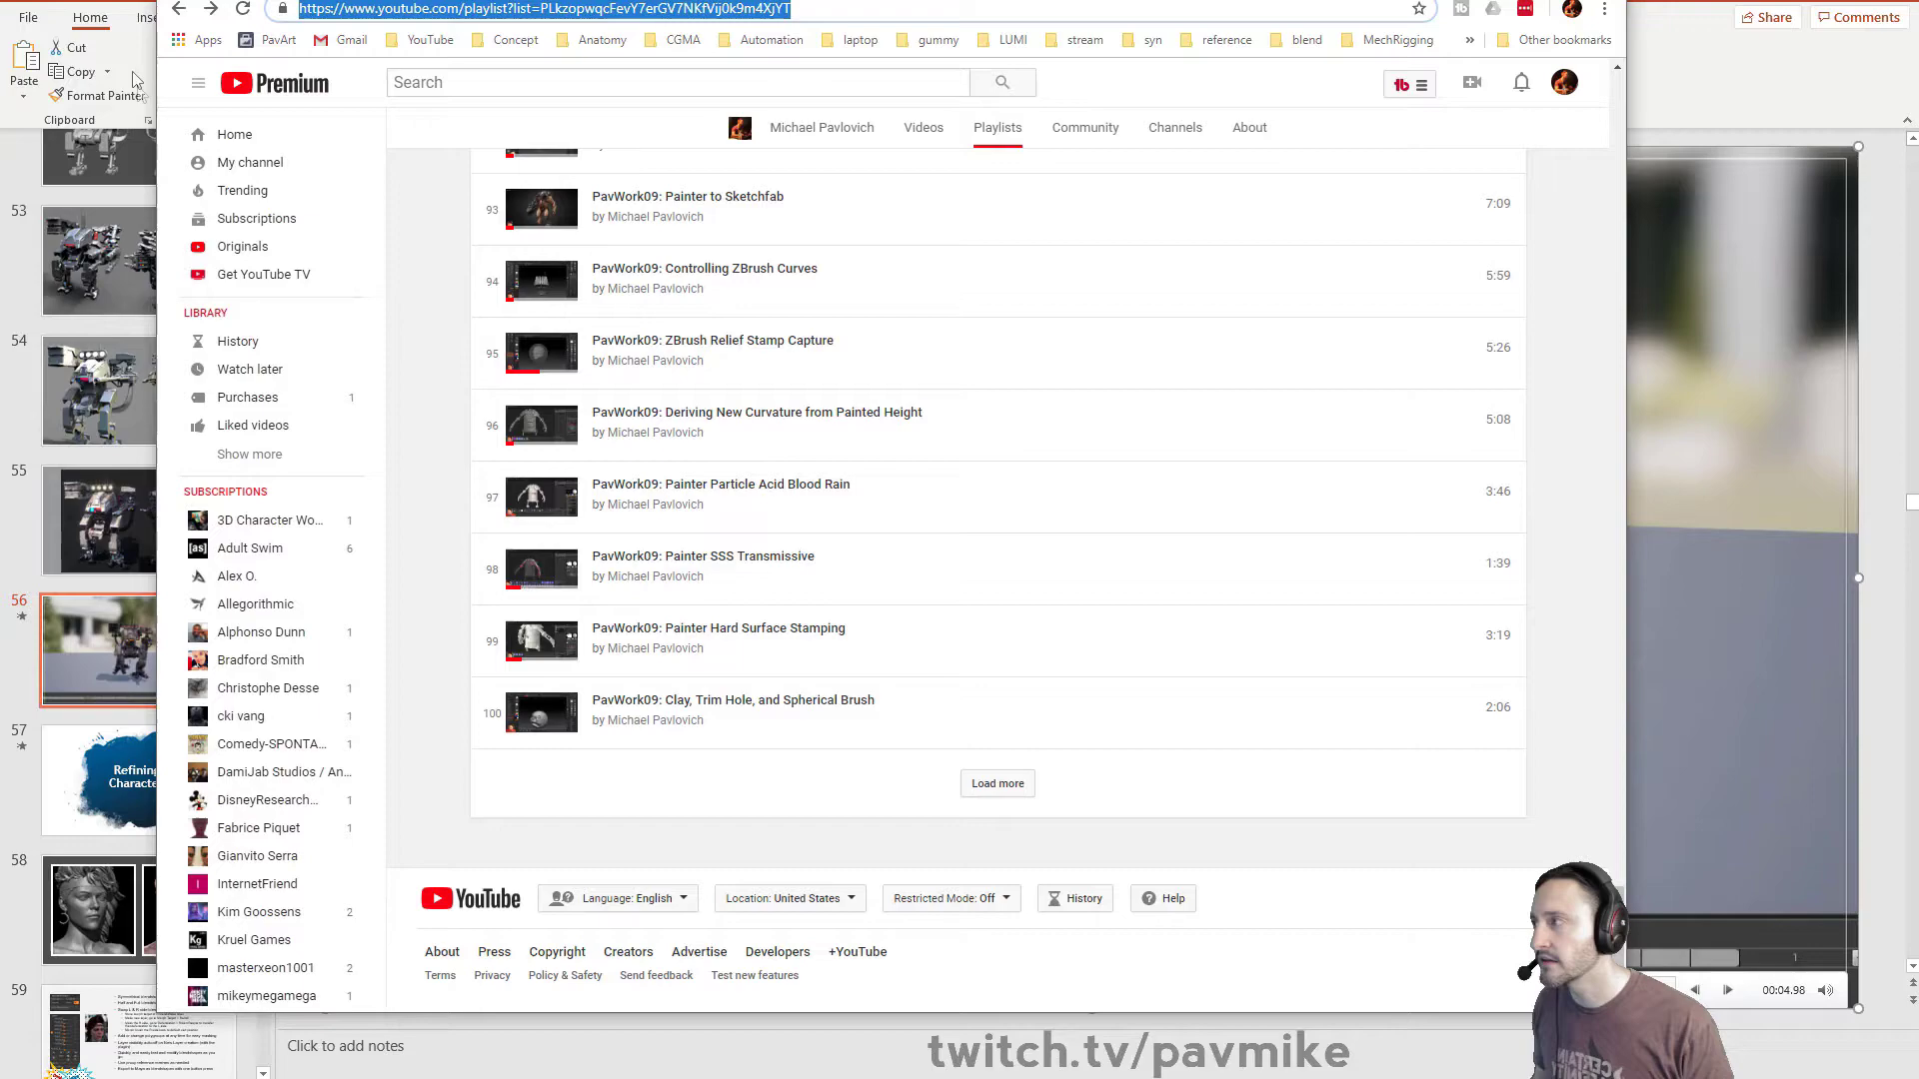
Step: Go back to the channel's Playlists grid and scroll through it
click(654, 359)
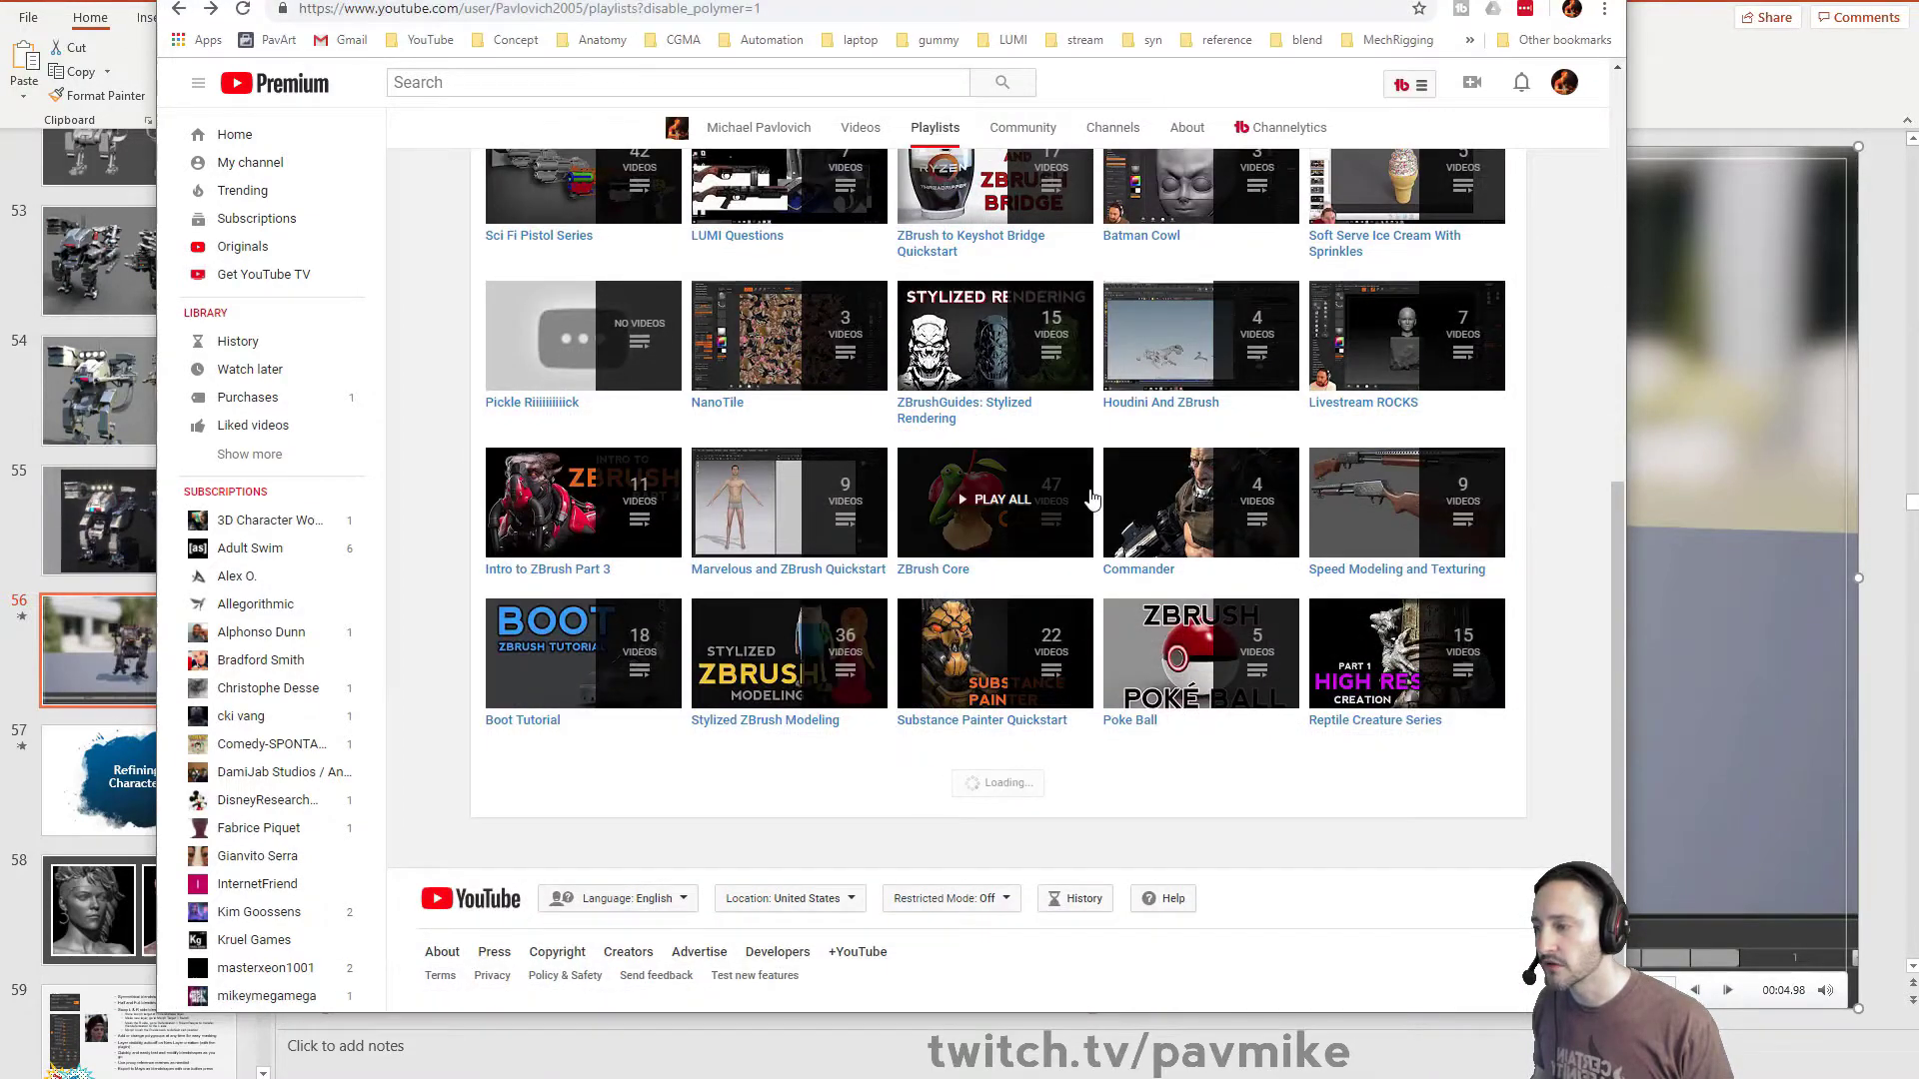
scroll(down, 3)
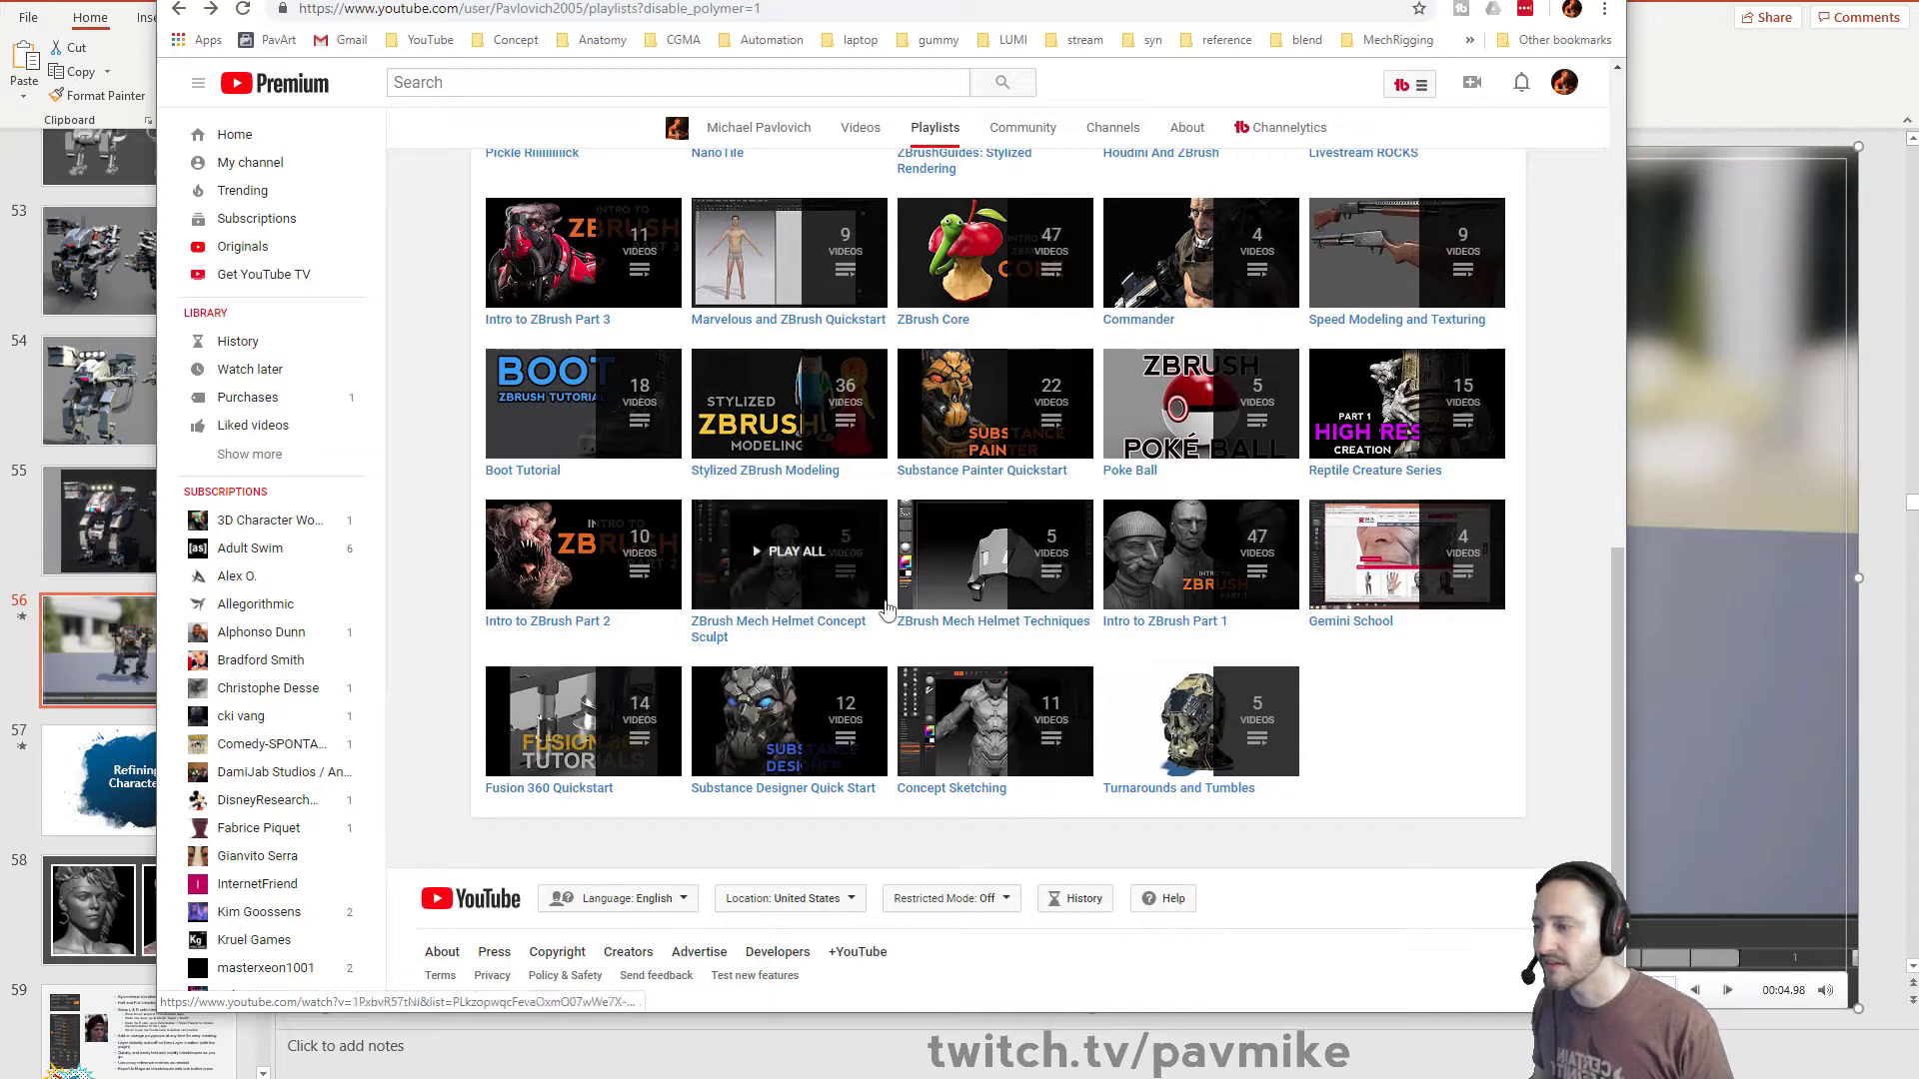
scroll(up, 3)
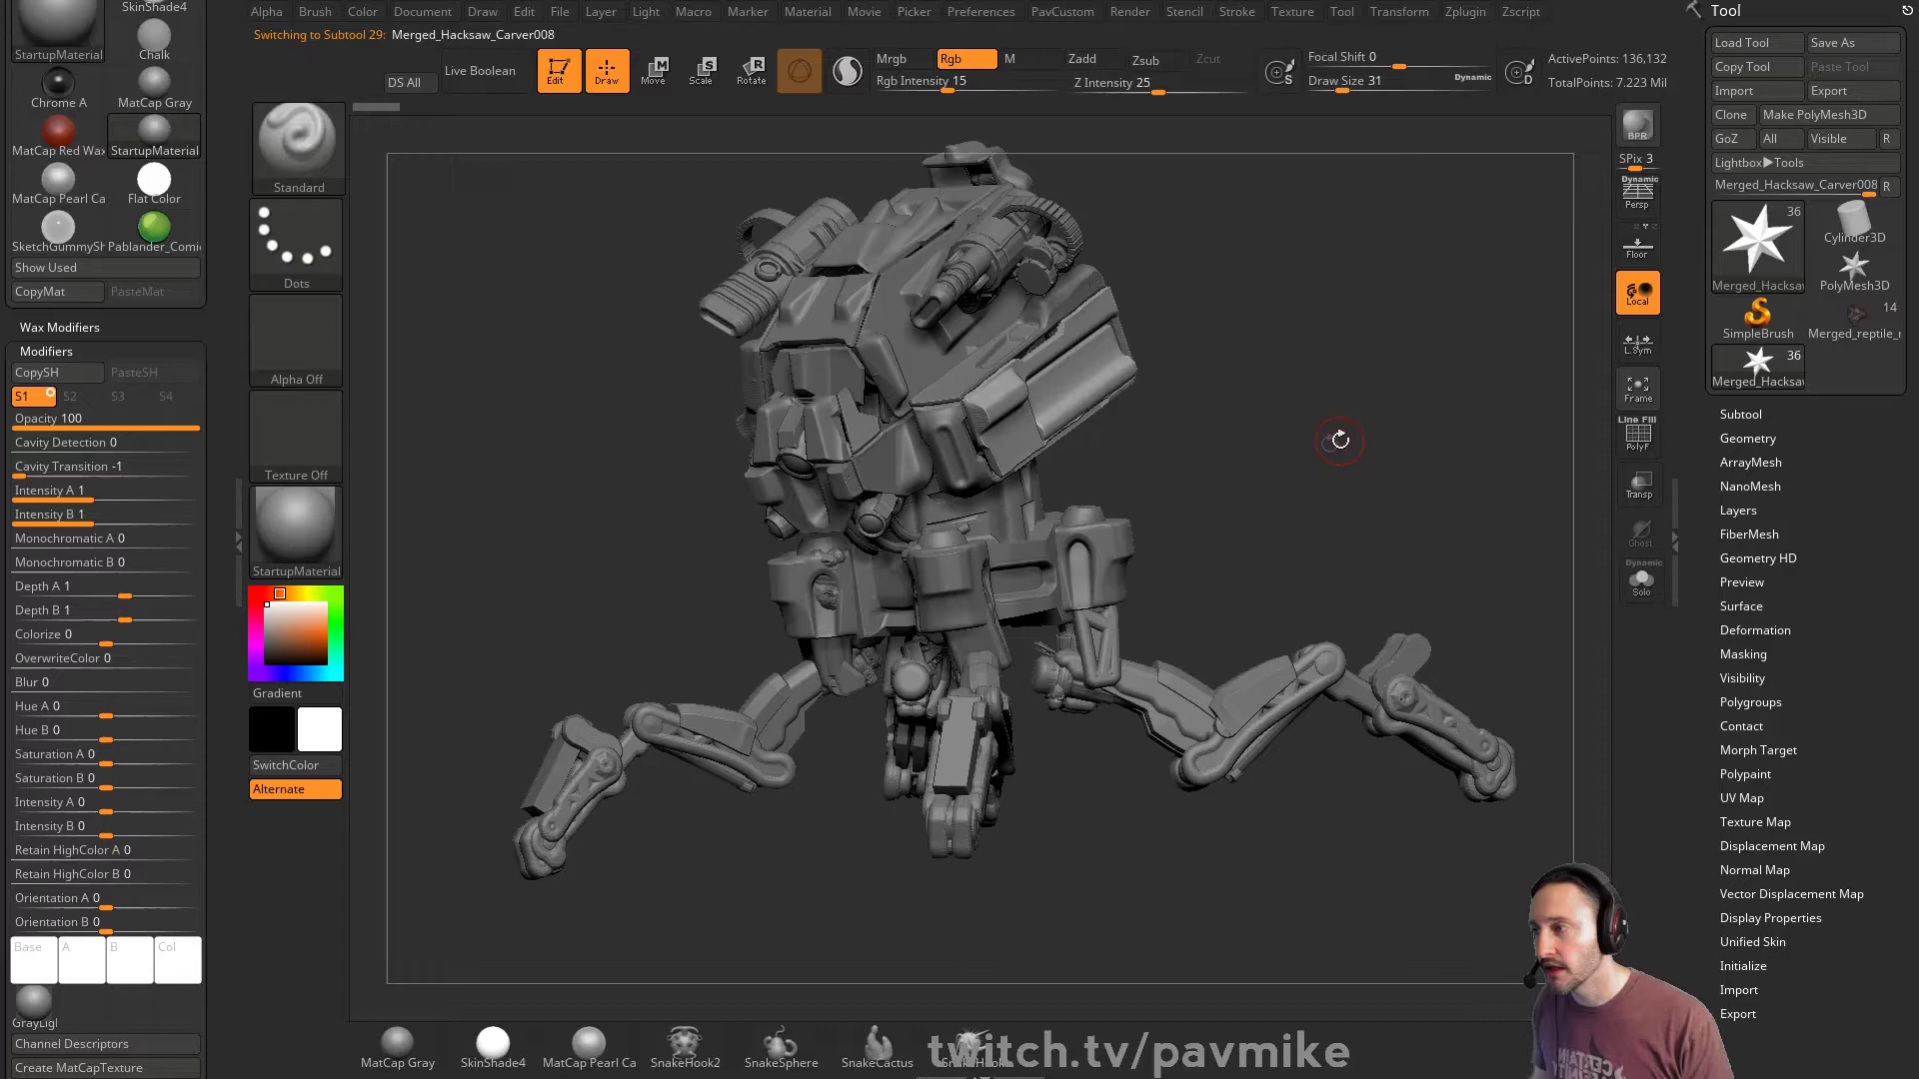
Step: Load the refined high-resolution mech ZTool and rotate it to view its front
click(1636, 436)
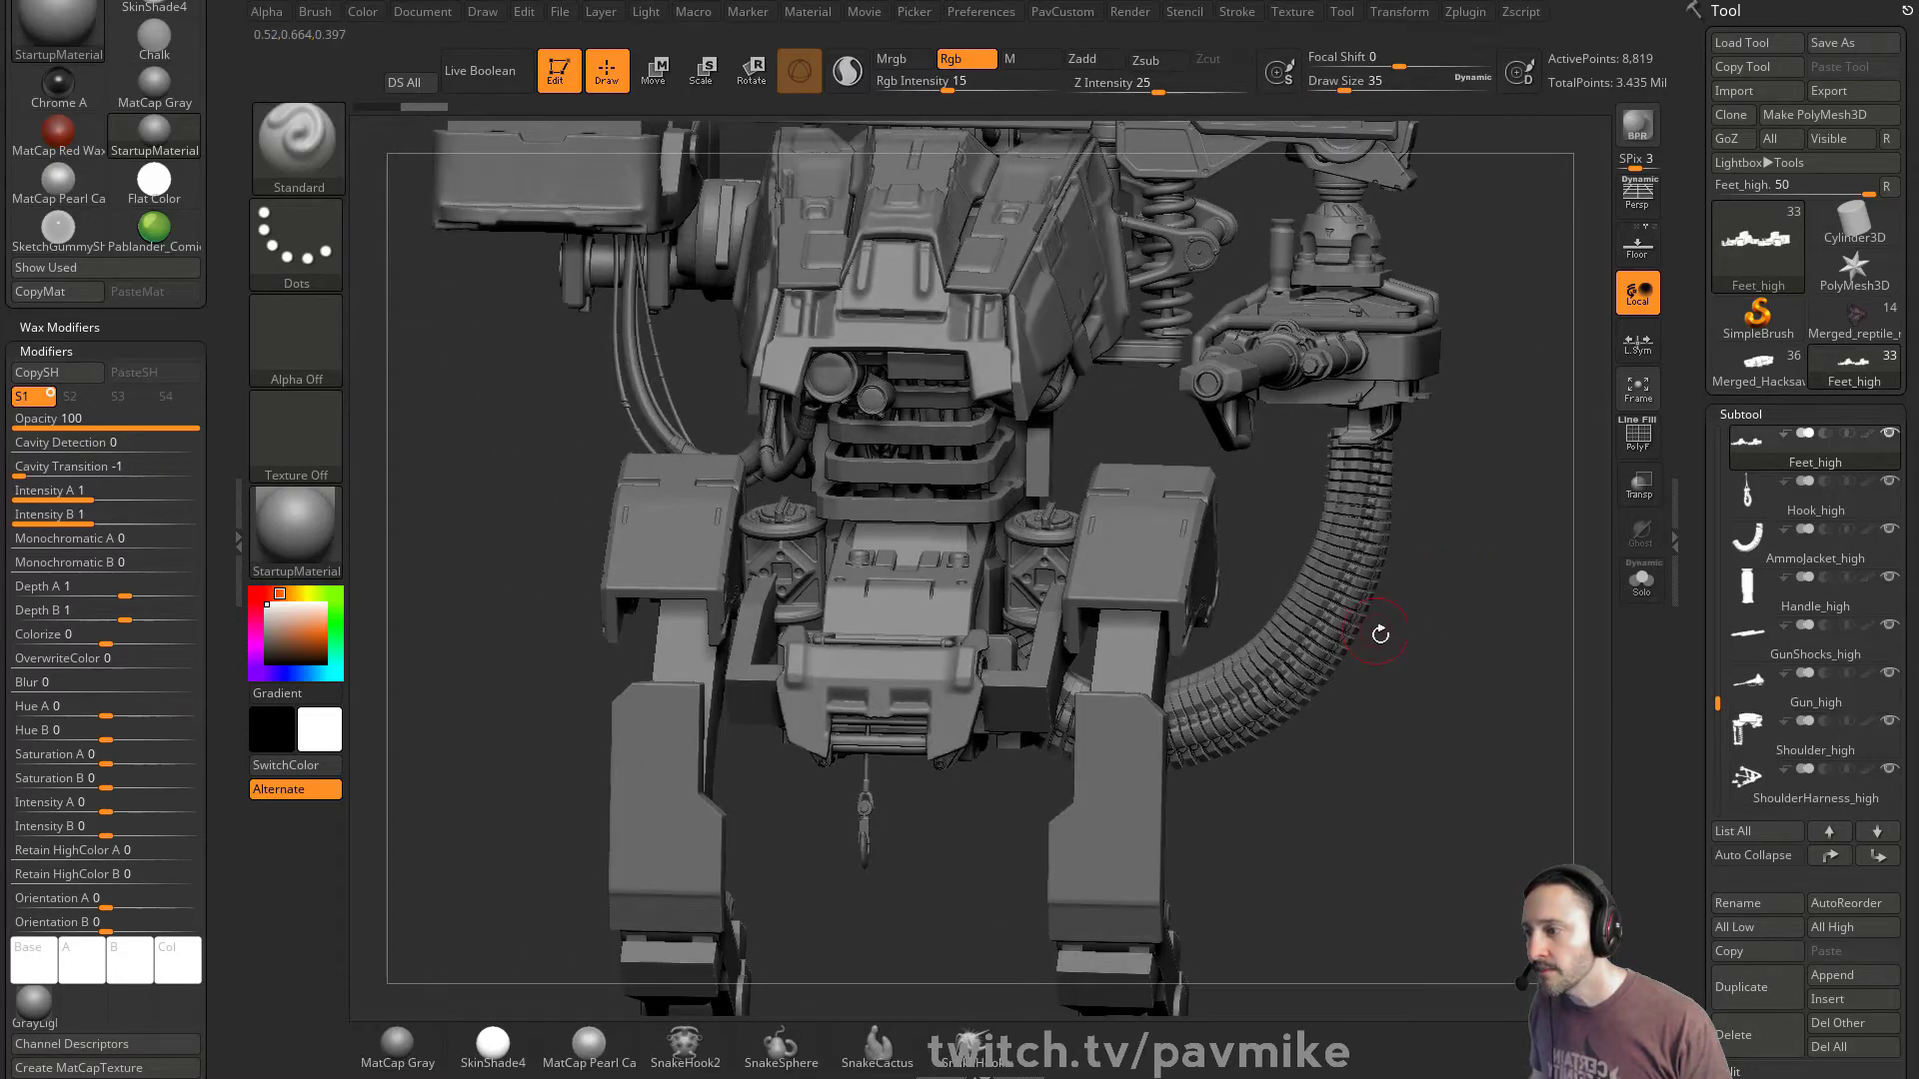
drag(1380, 634, 1393, 666)
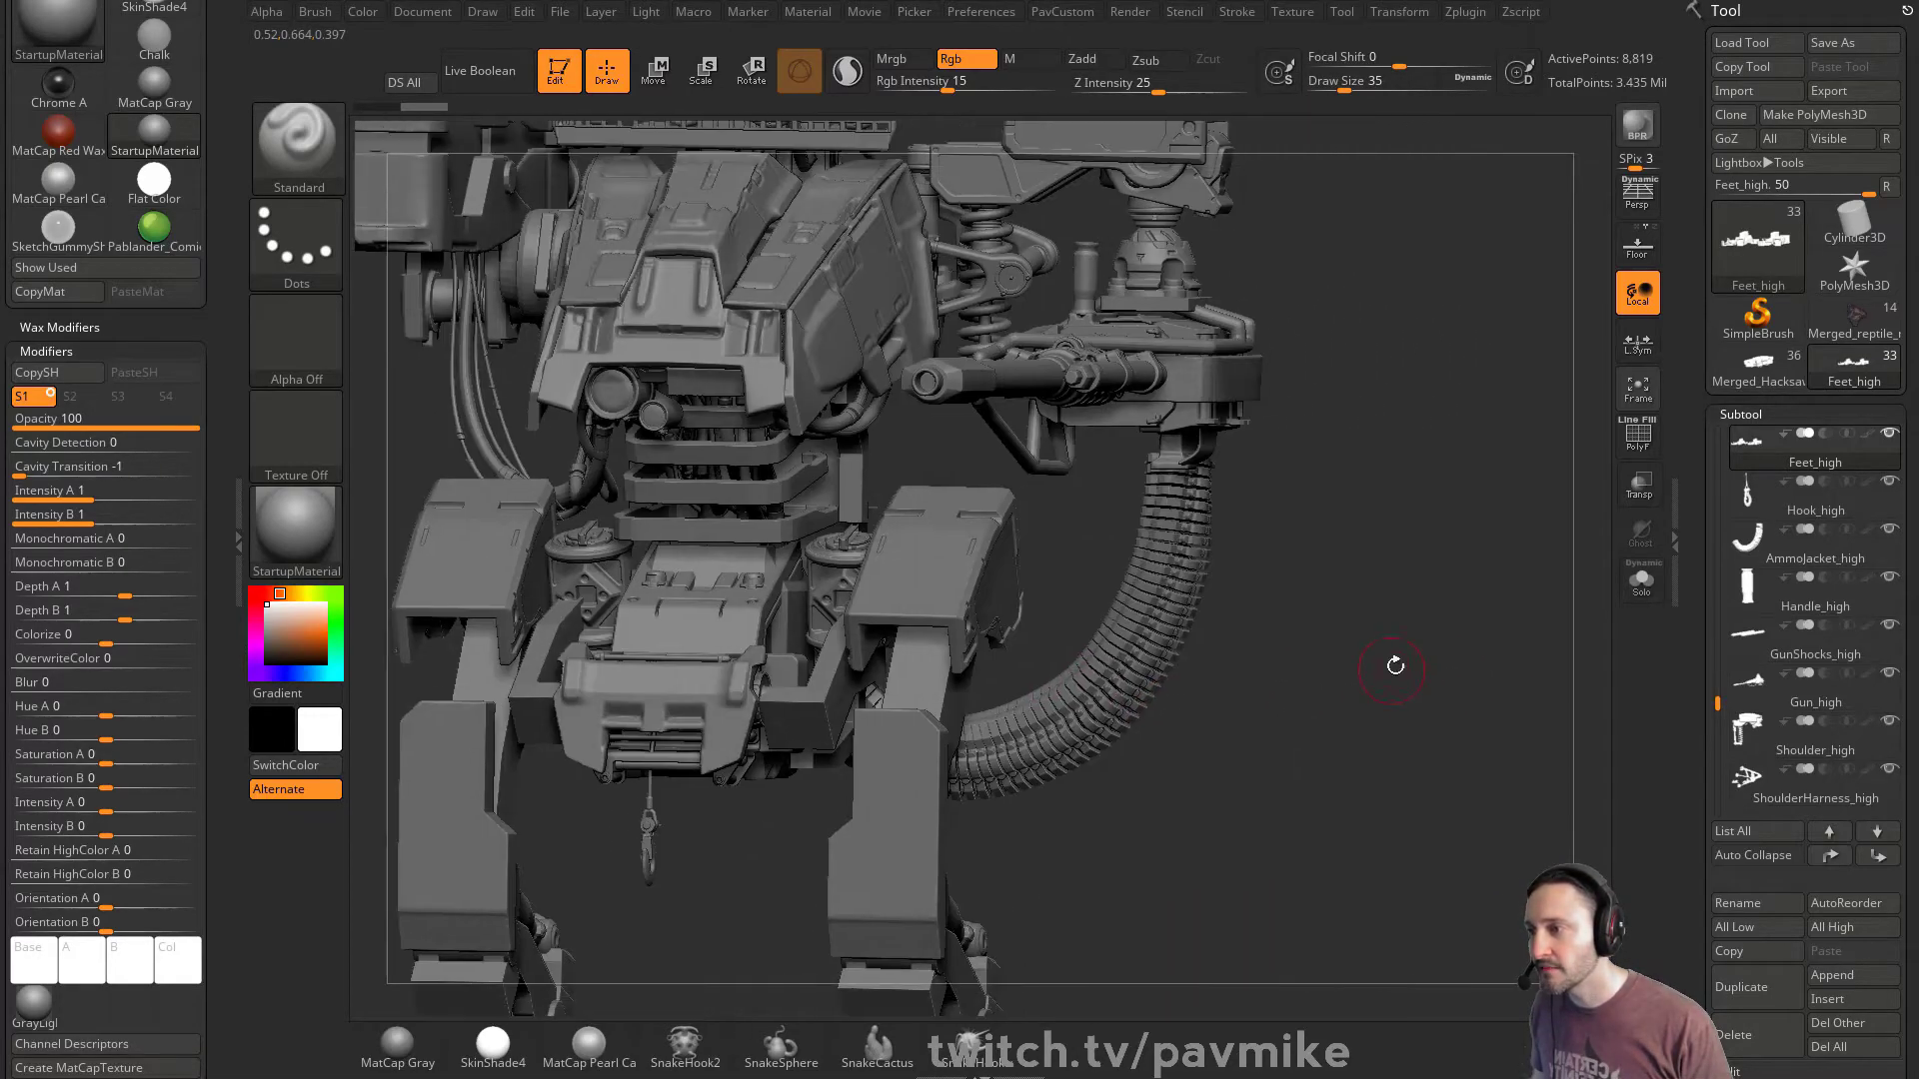
drag(1393, 667, 1501, 679)
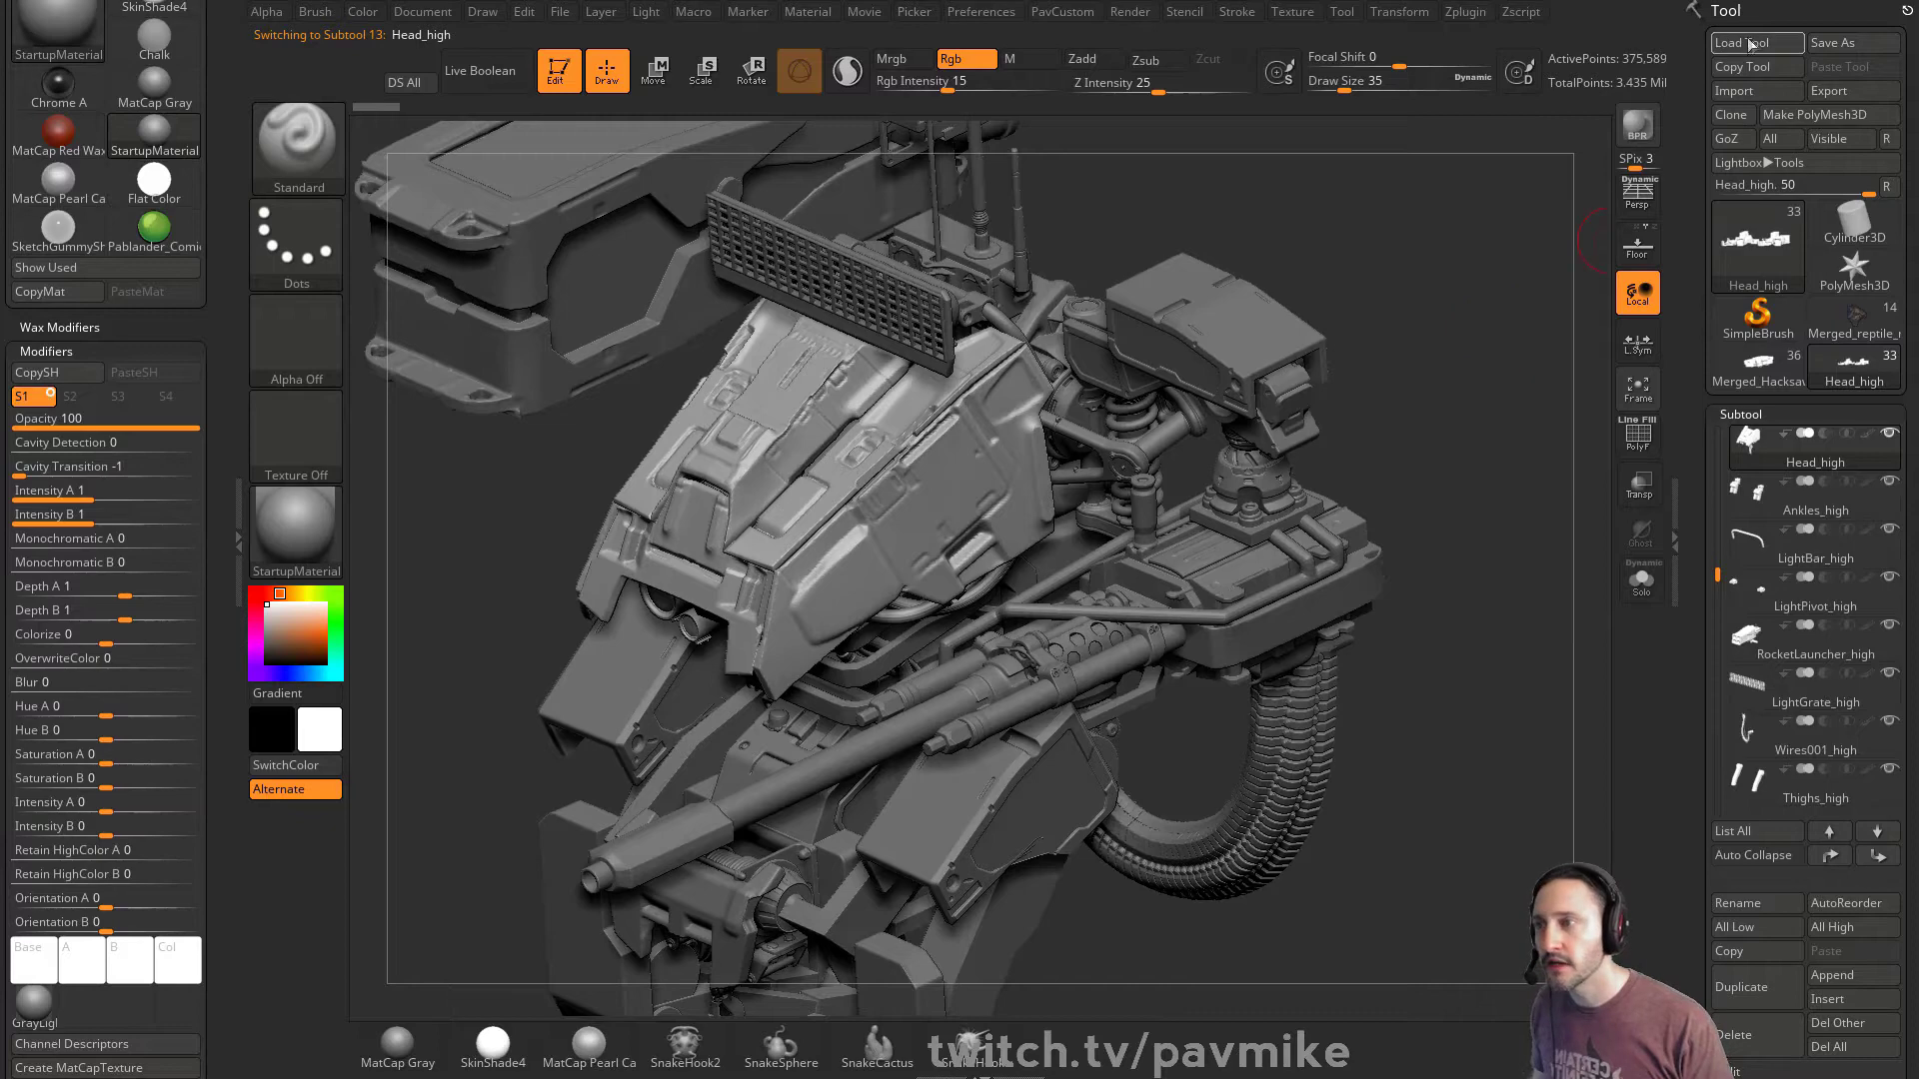
mouse_move(1752, 42)
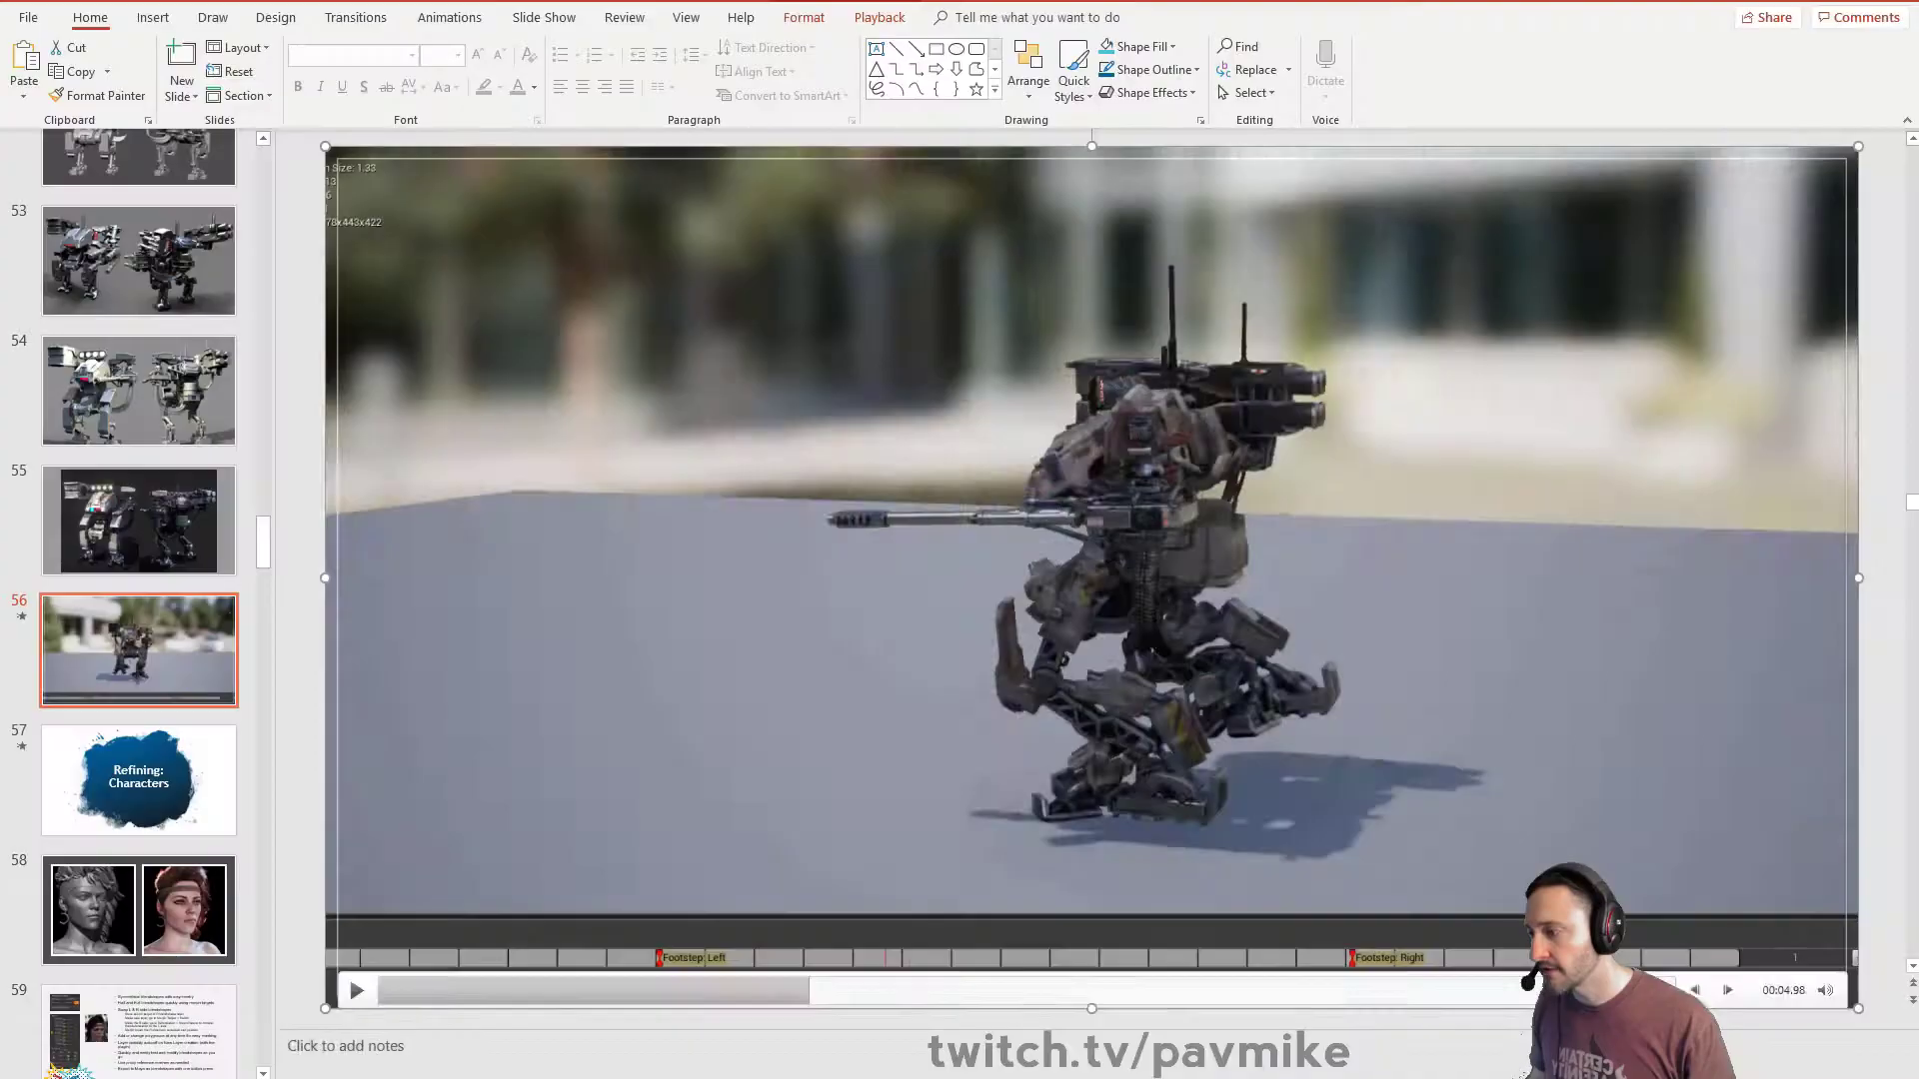
Step: Show slide 57, Refining: Characters, and scroll further through the slide thumbnails
click(138, 587)
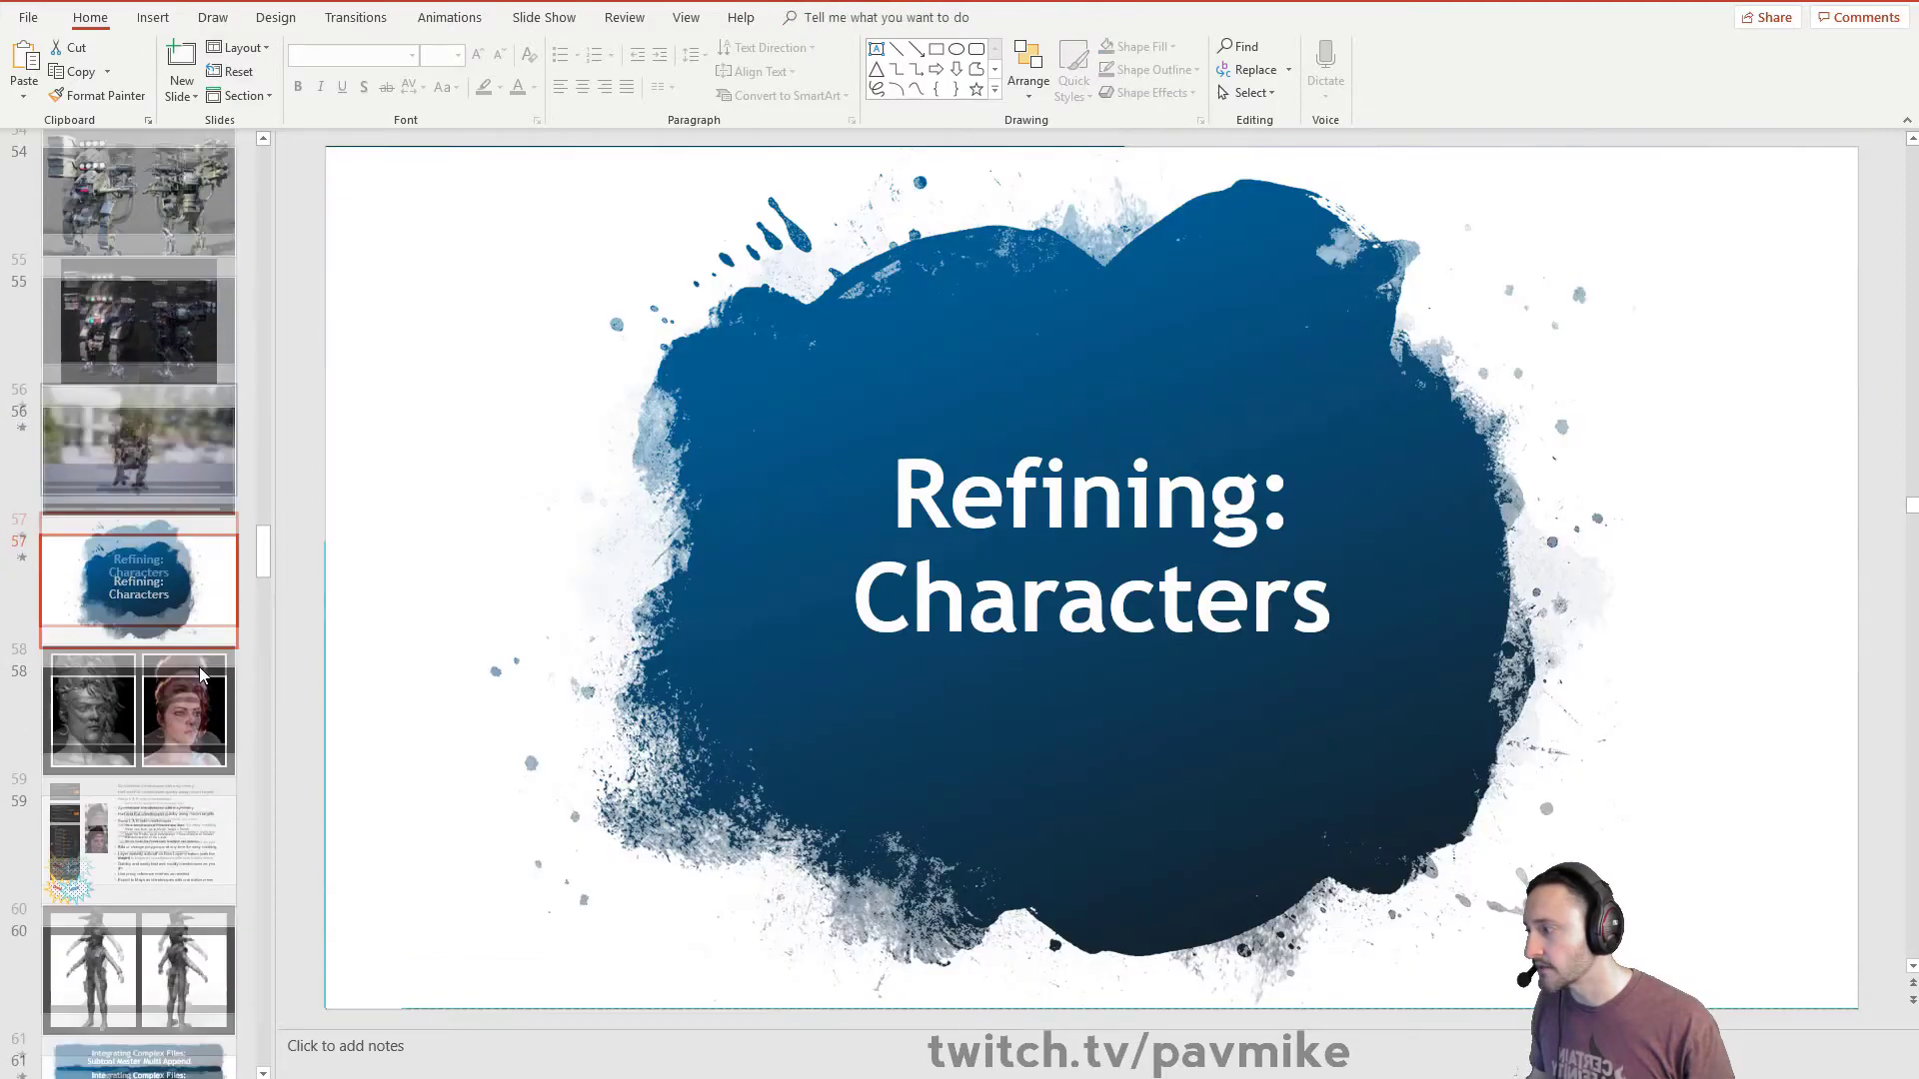
scroll(down, 3)
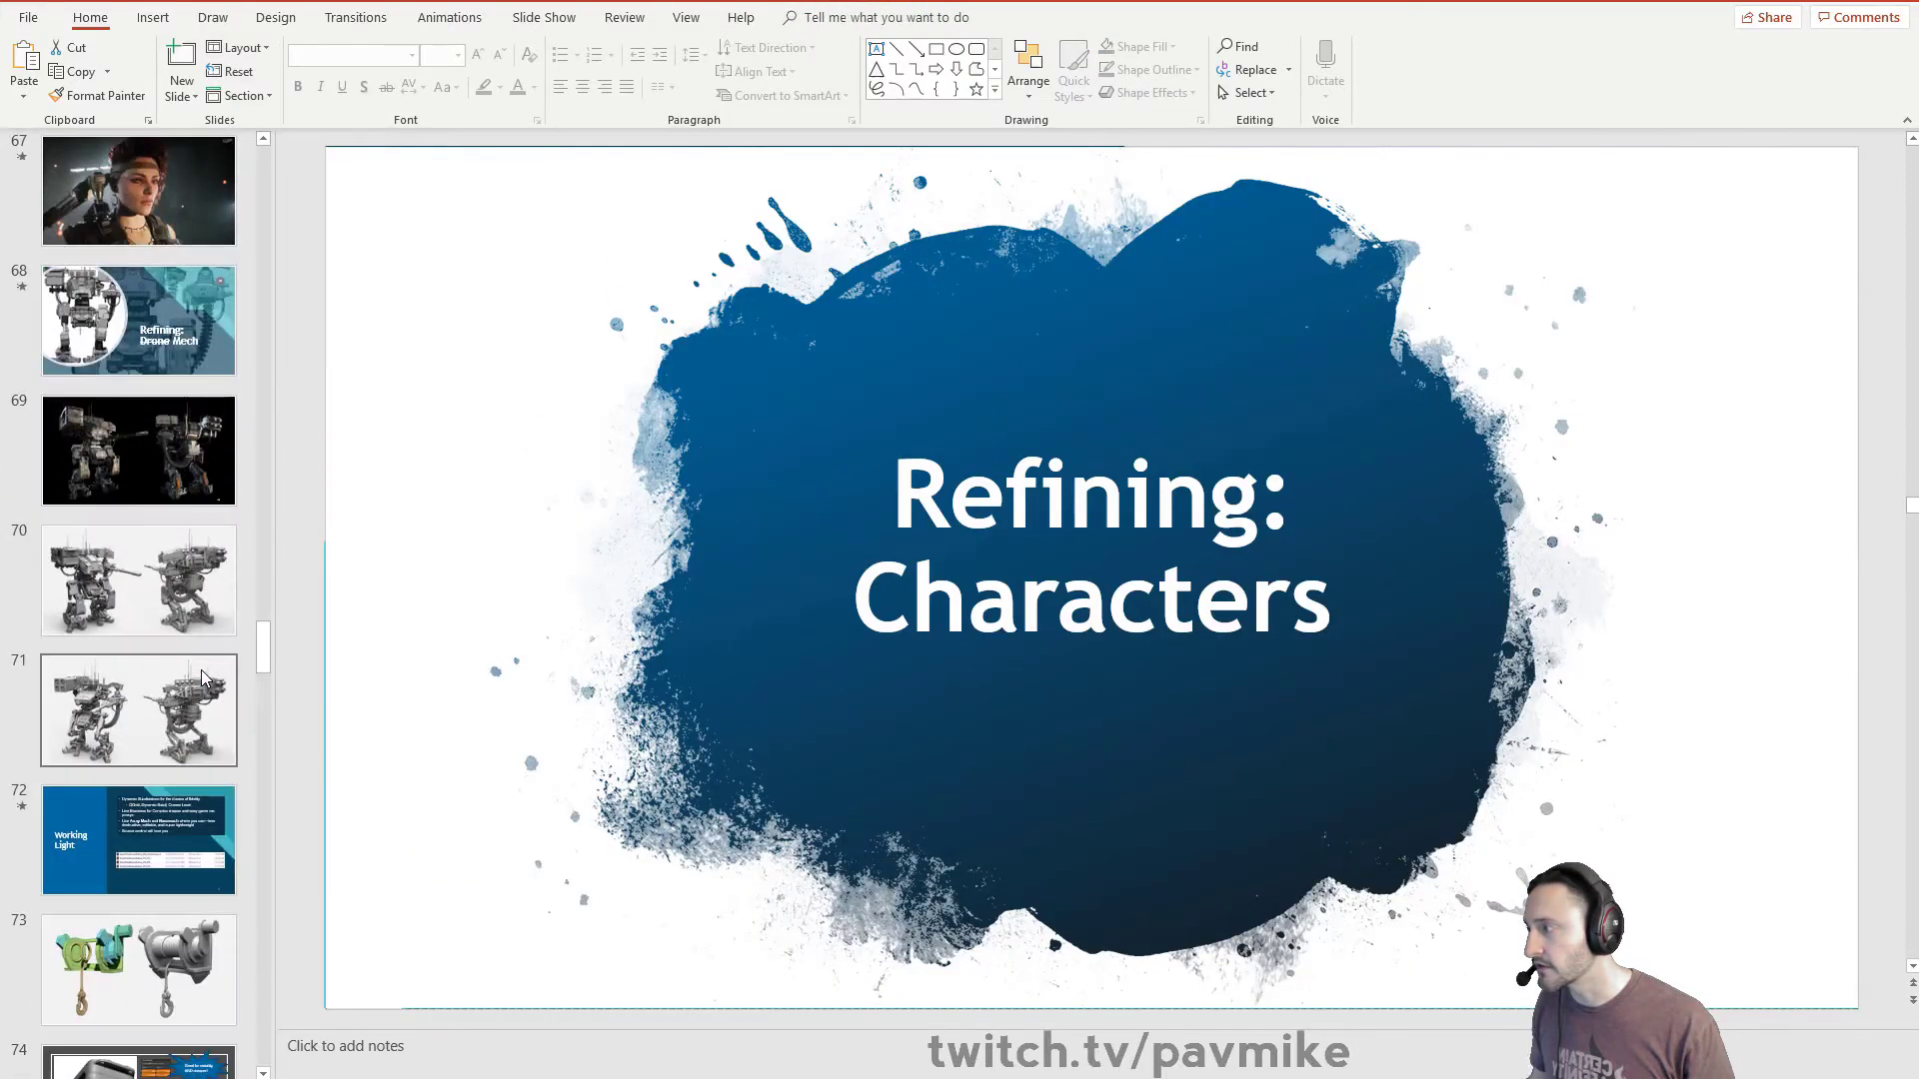
click(138, 579)
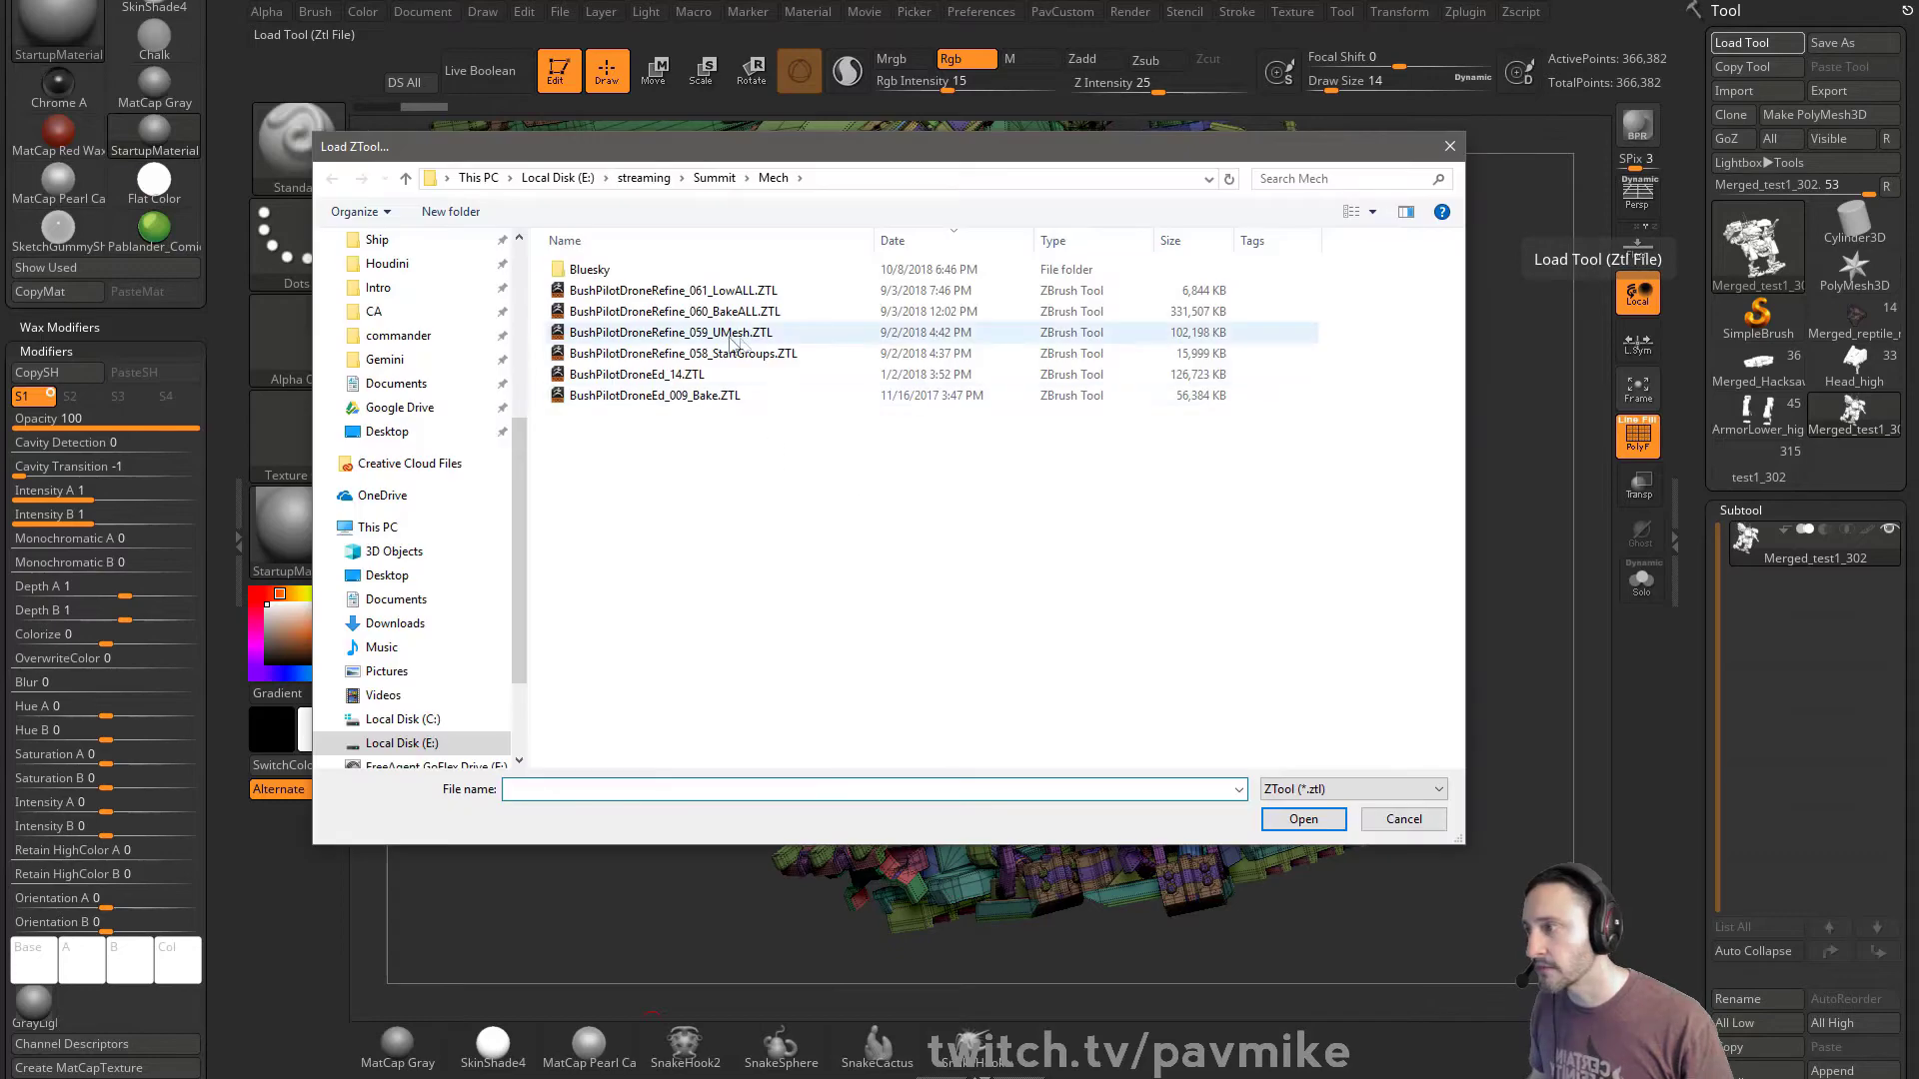
Step: Open BushPilotDroneRefine_058_StartGroups.ZTL from the Mech folder
click(685, 354)
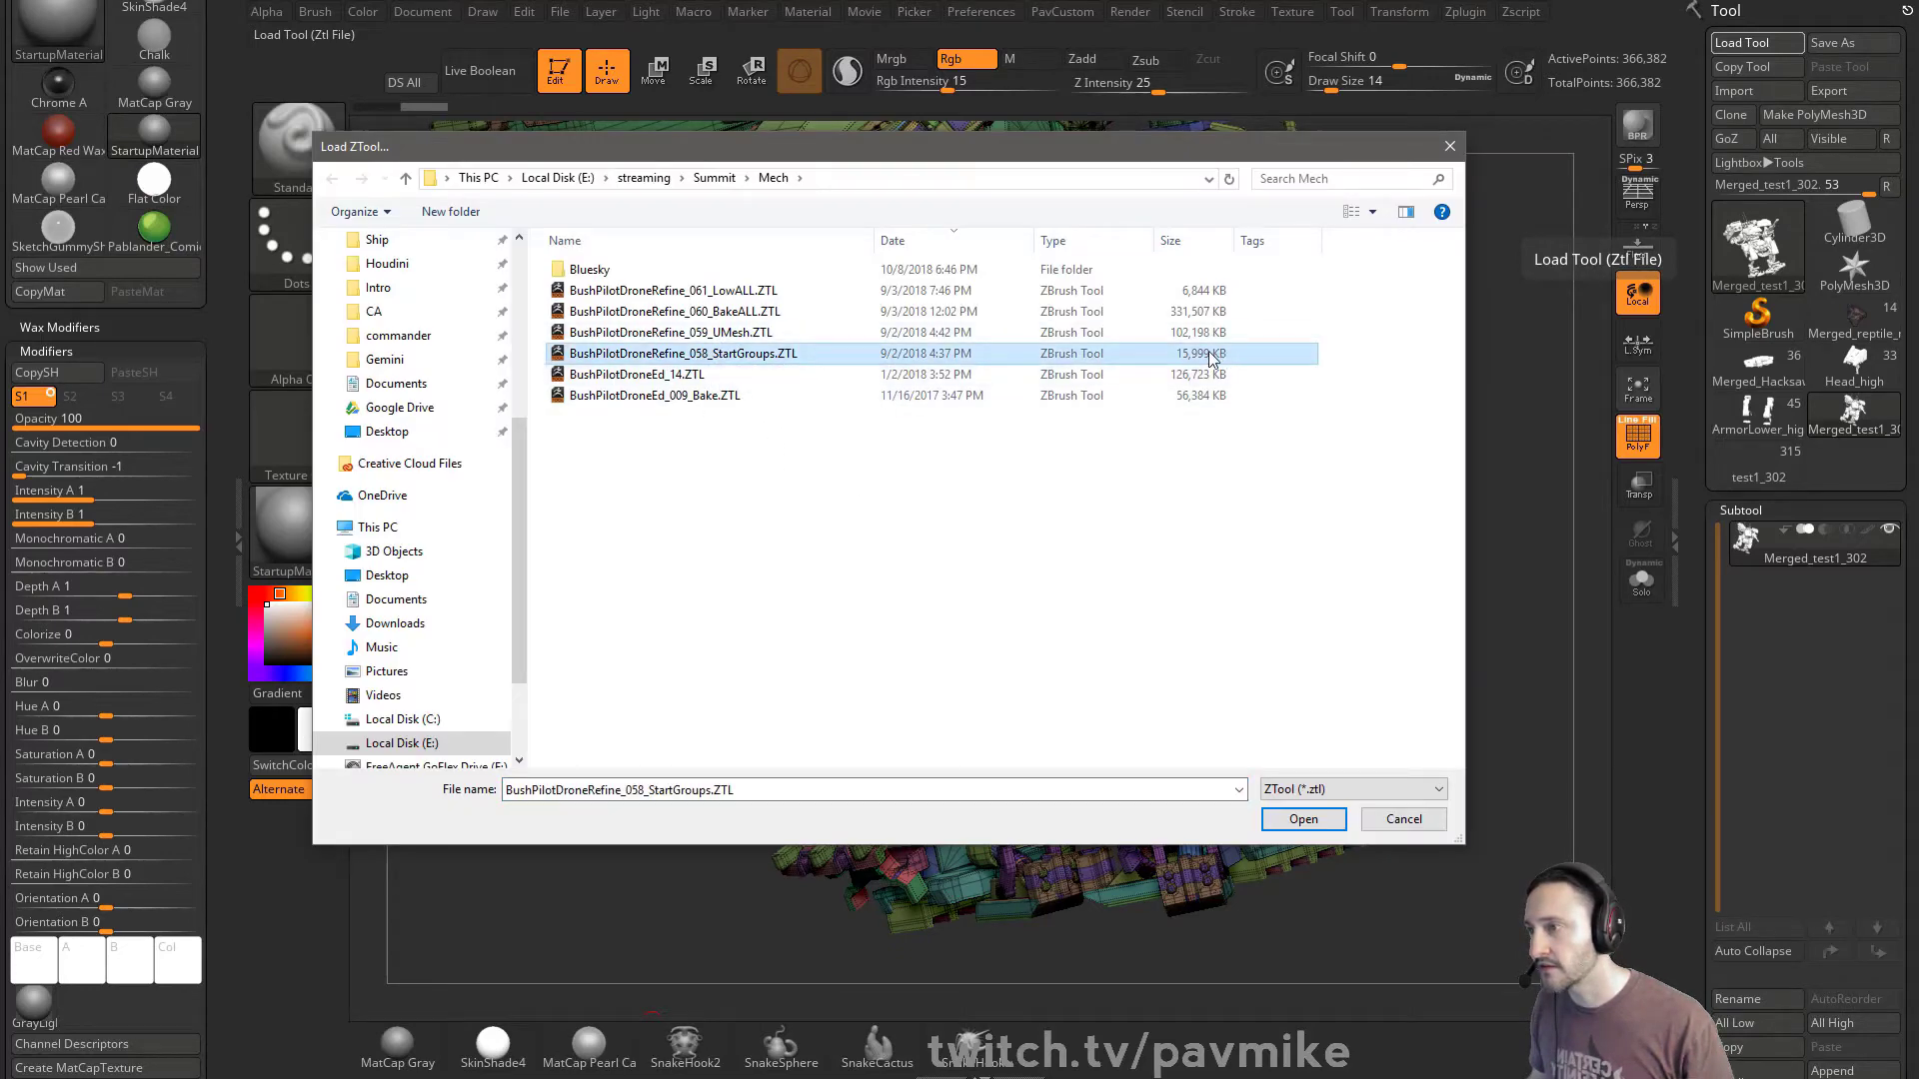
click(1303, 818)
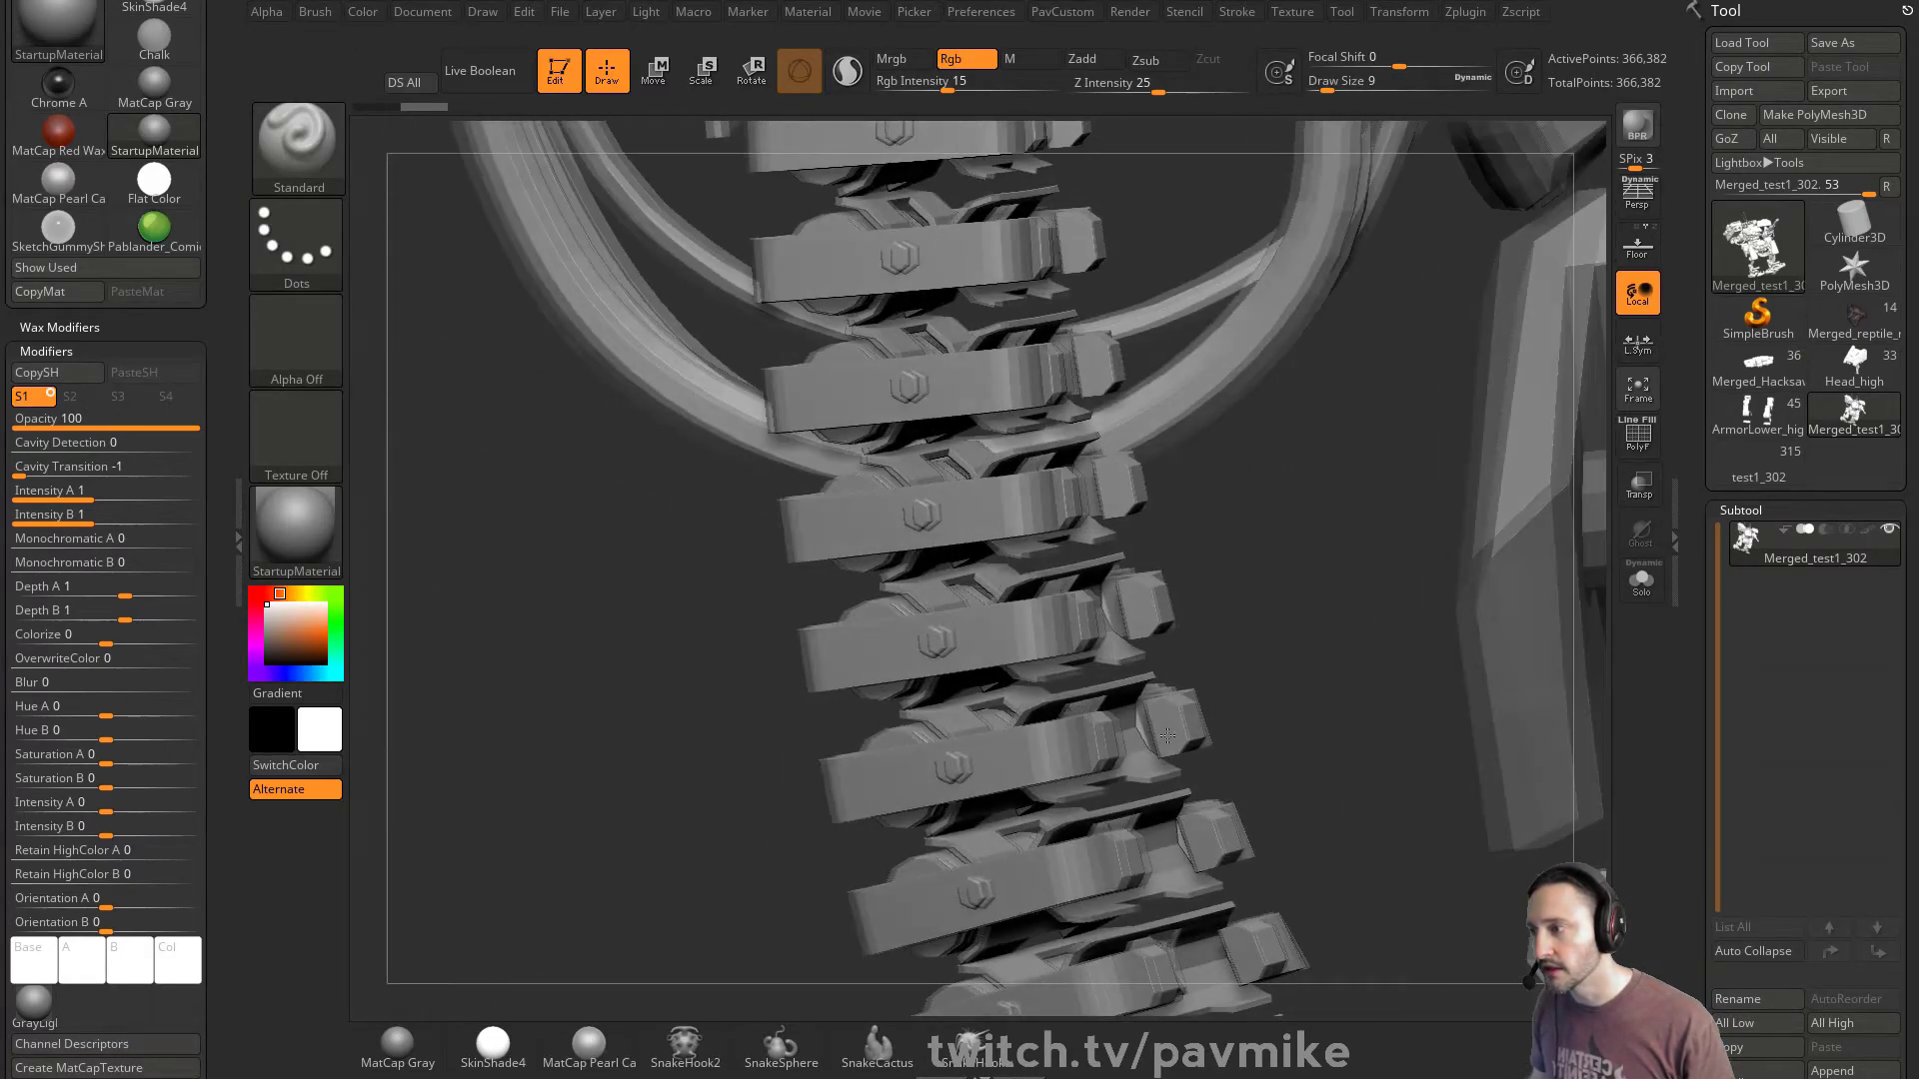
Step: Zoom out and rotate the full merged mech, then exit ZBrush without saving
drag(1162, 734, 856, 305)
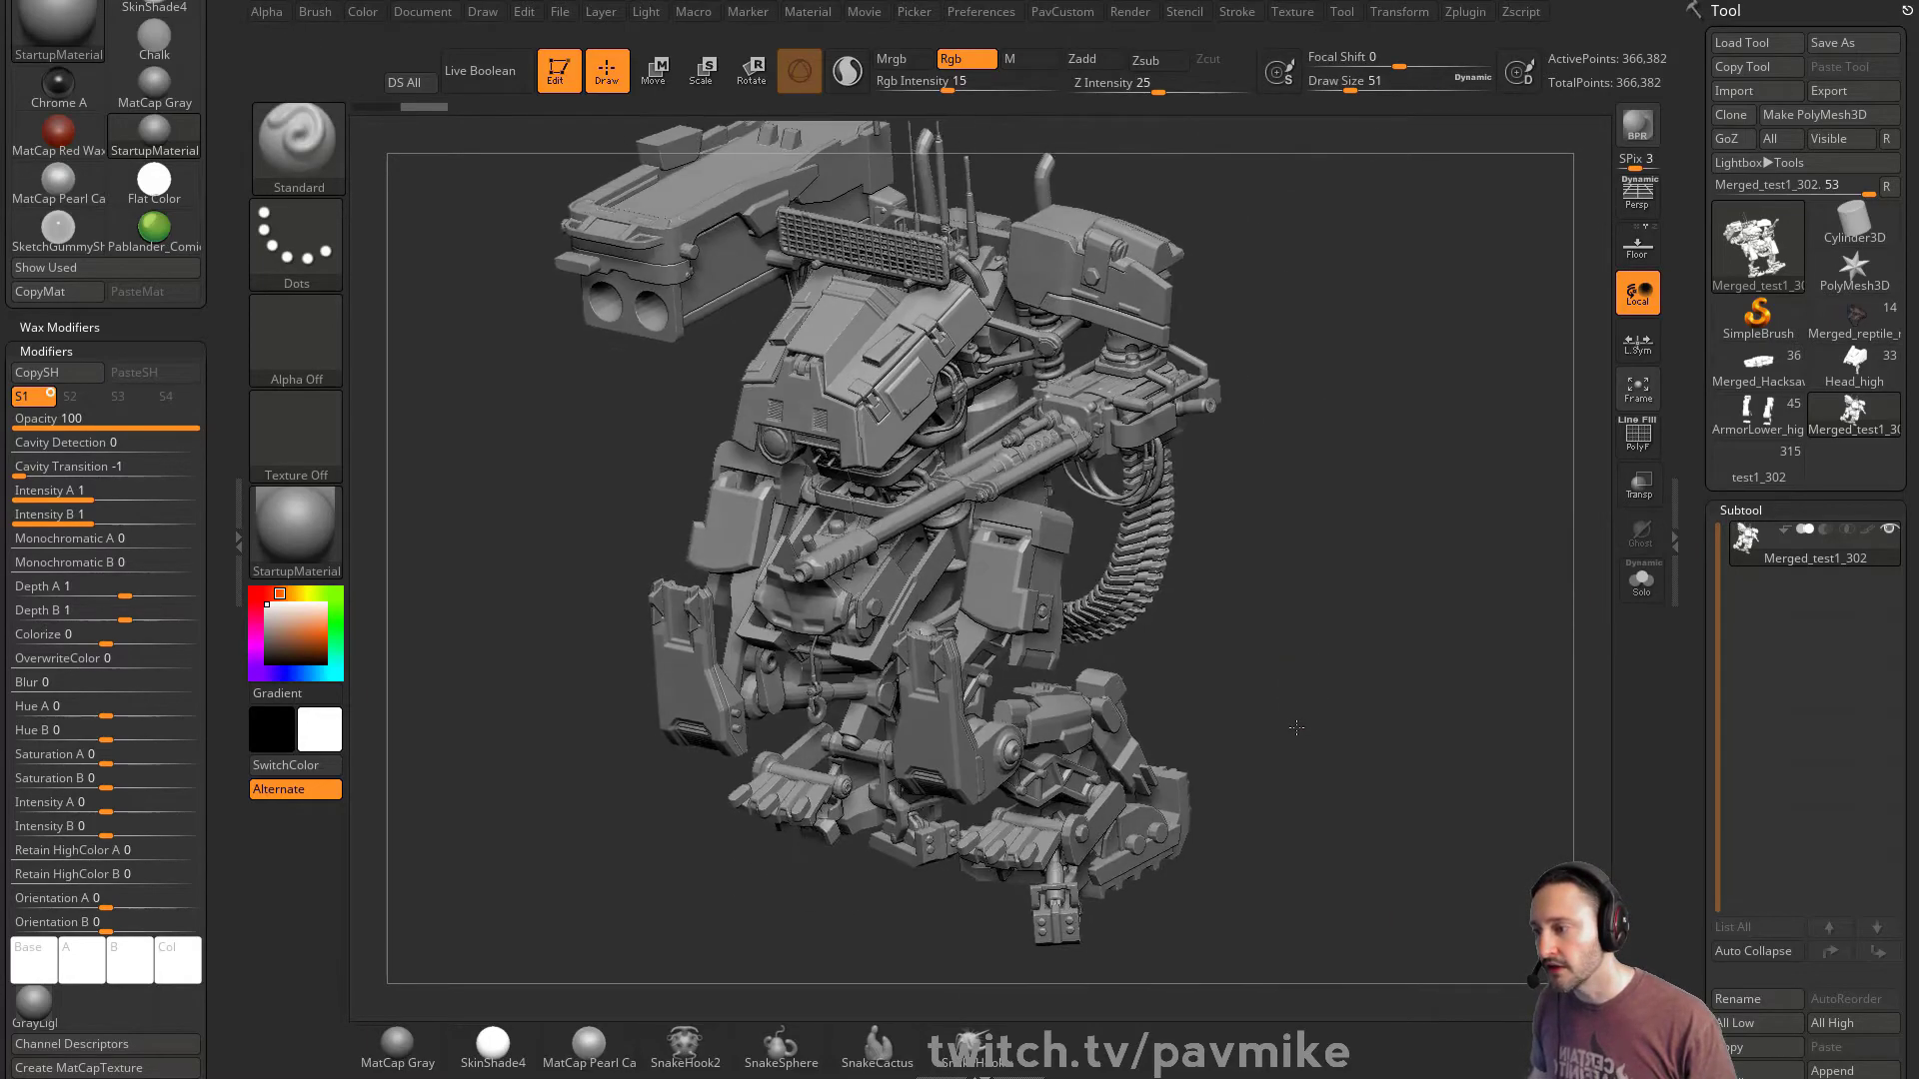
drag(1295, 730, 1492, 649)
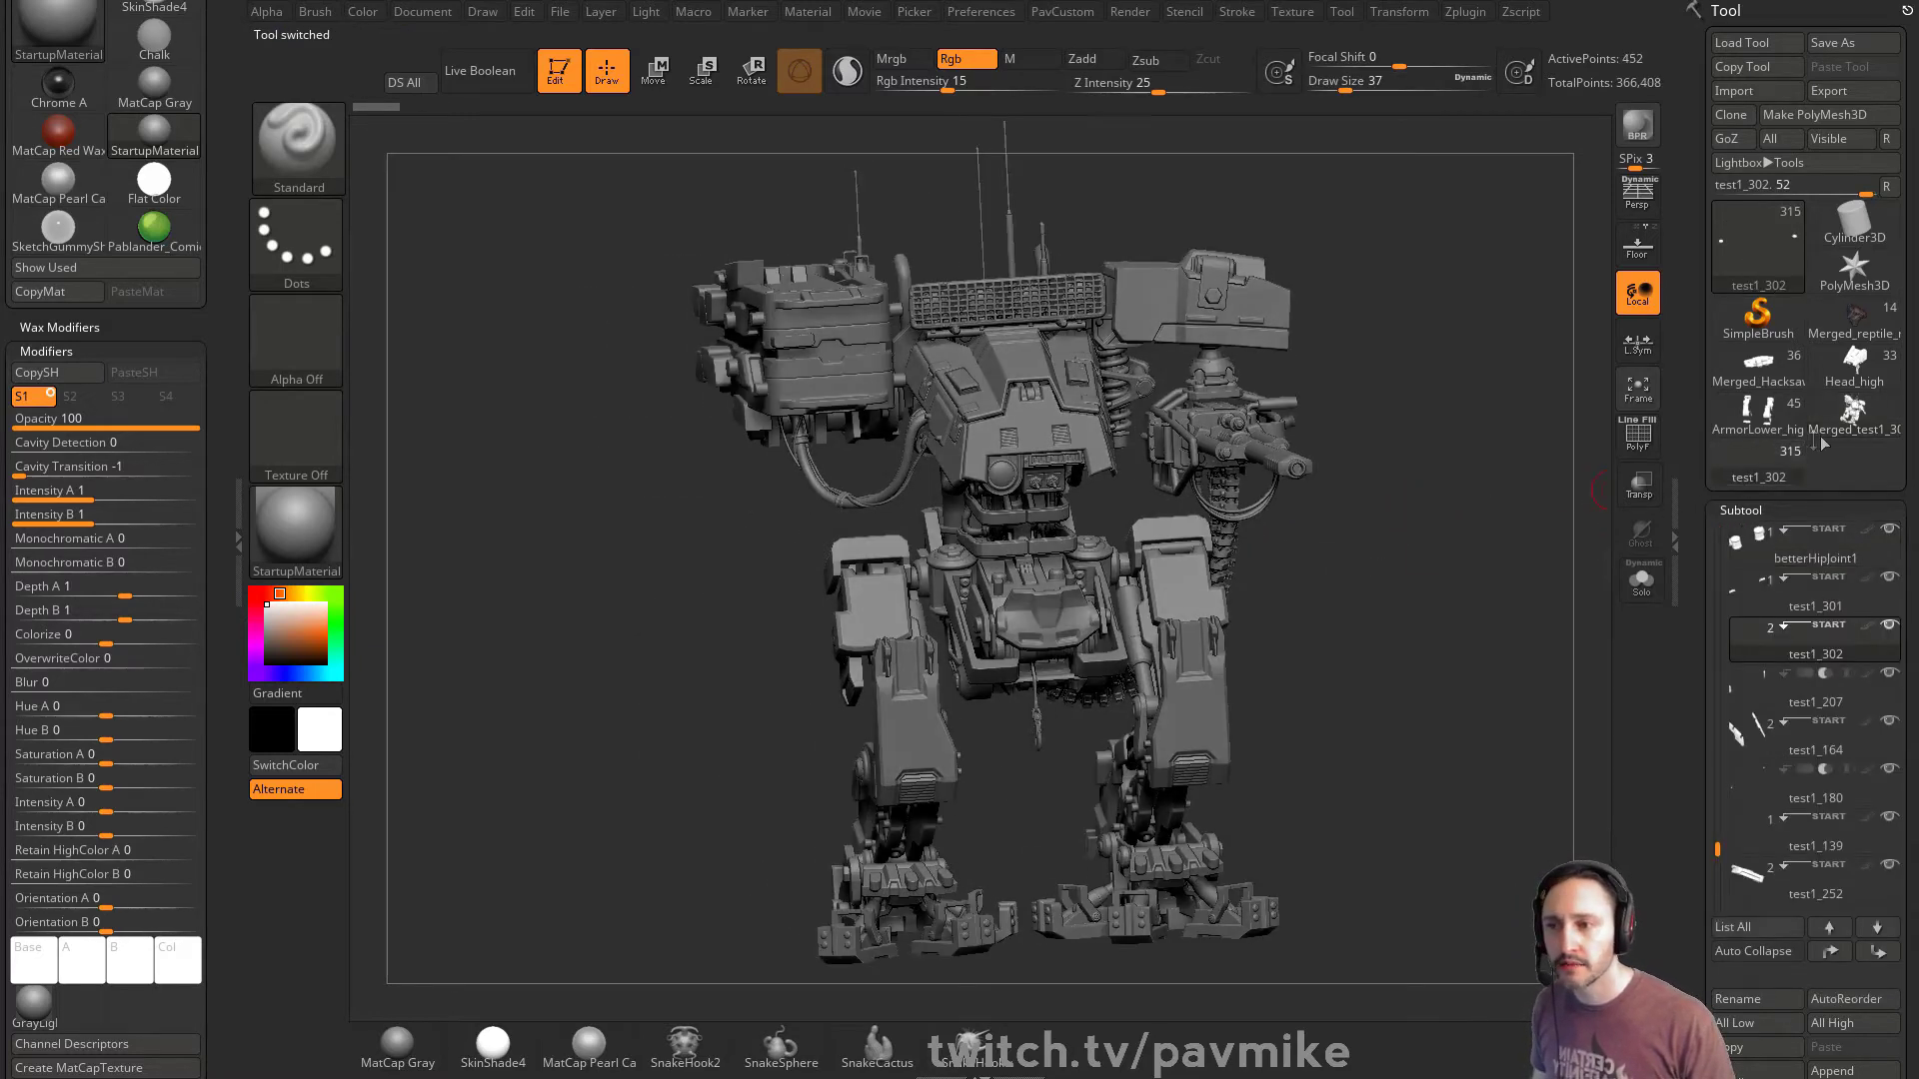
click(1775, 21)
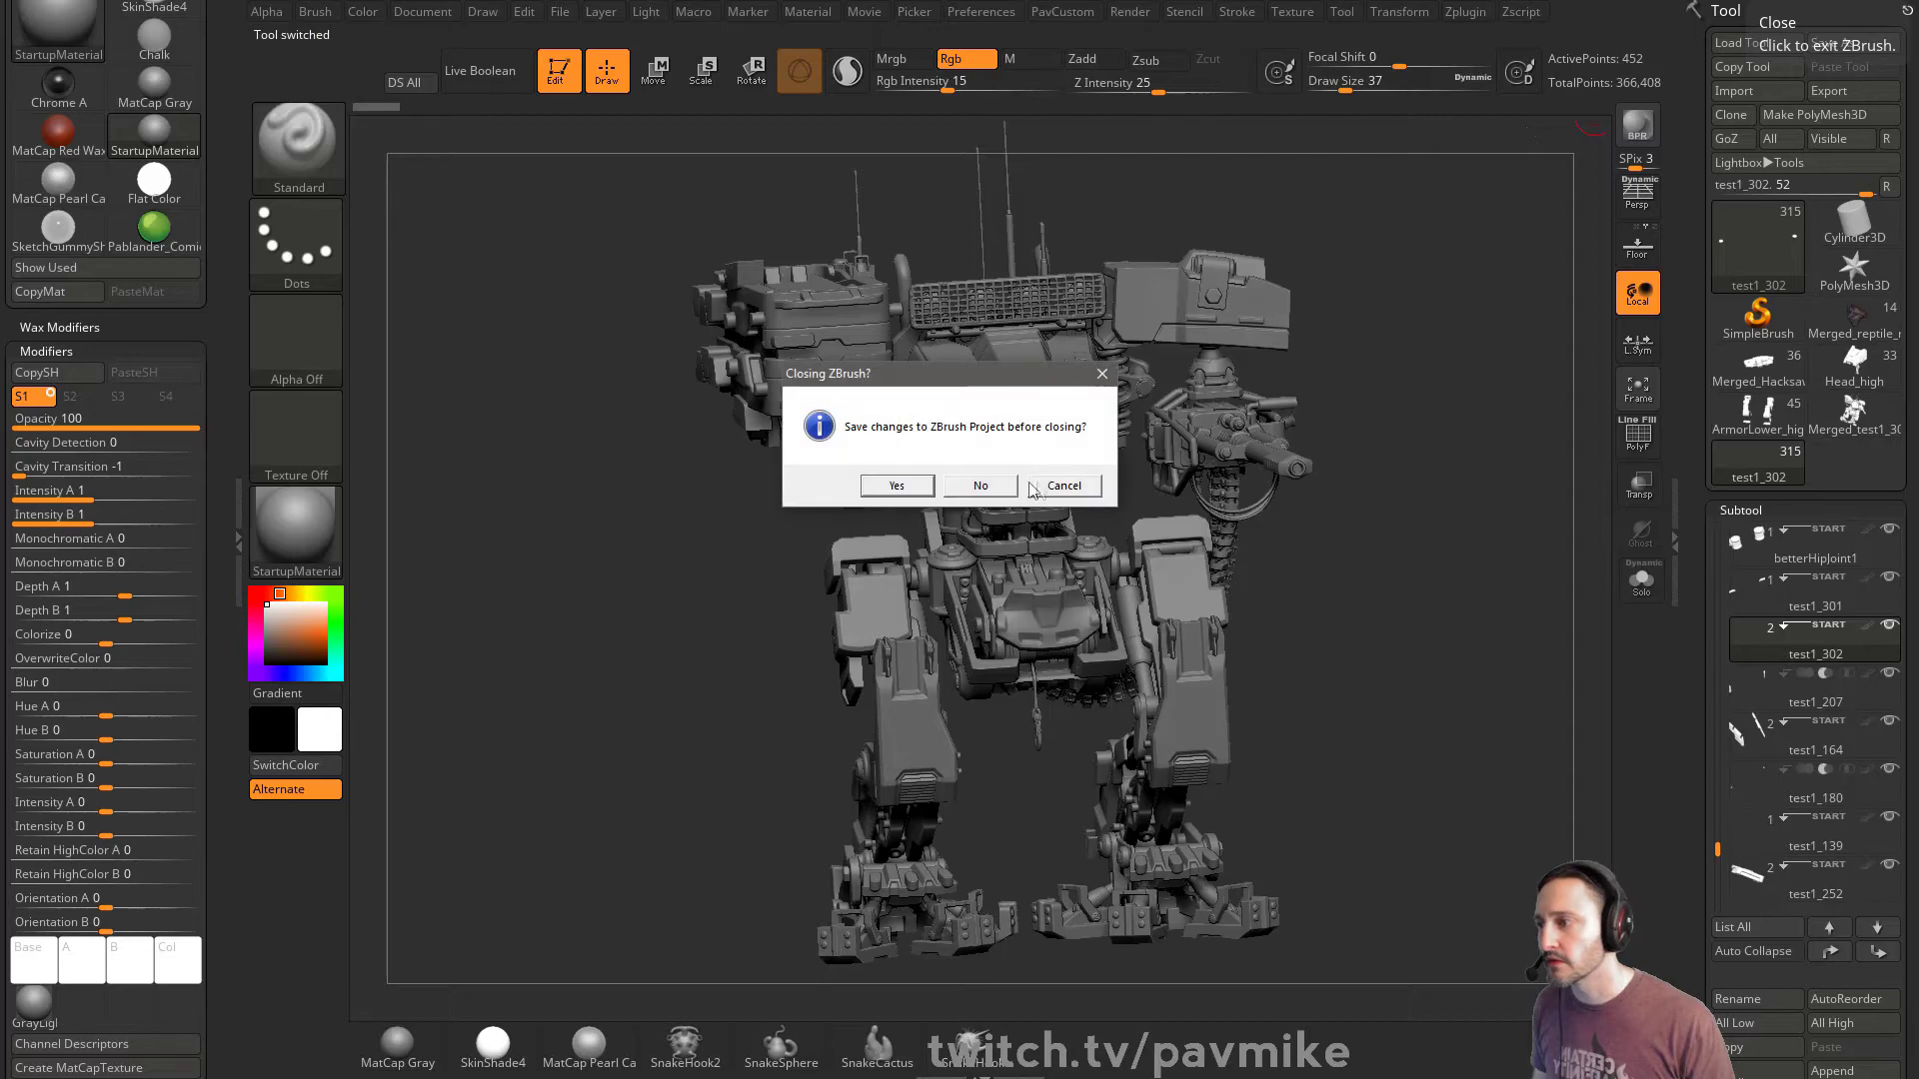
click(979, 486)
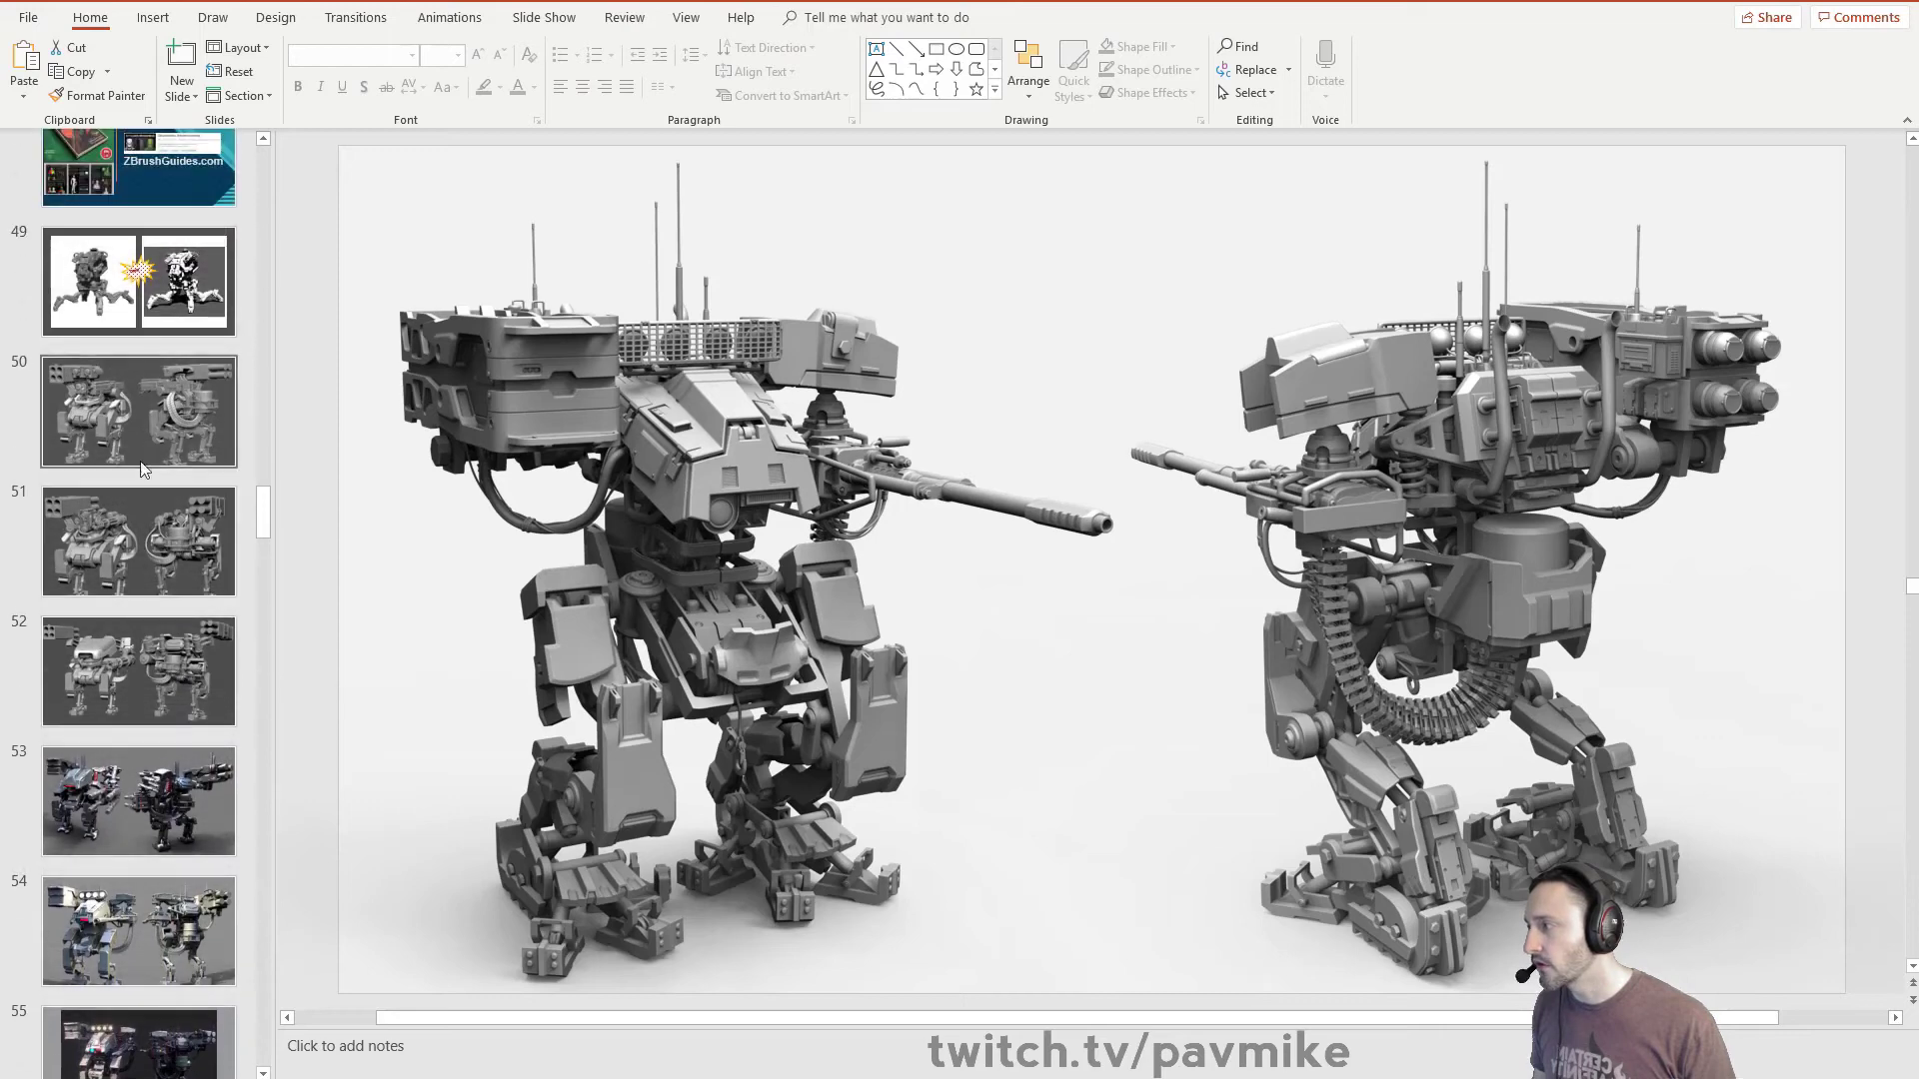
Step: Step through the gray, textured and walk-animation mech slides to slide 57
click(138, 411)
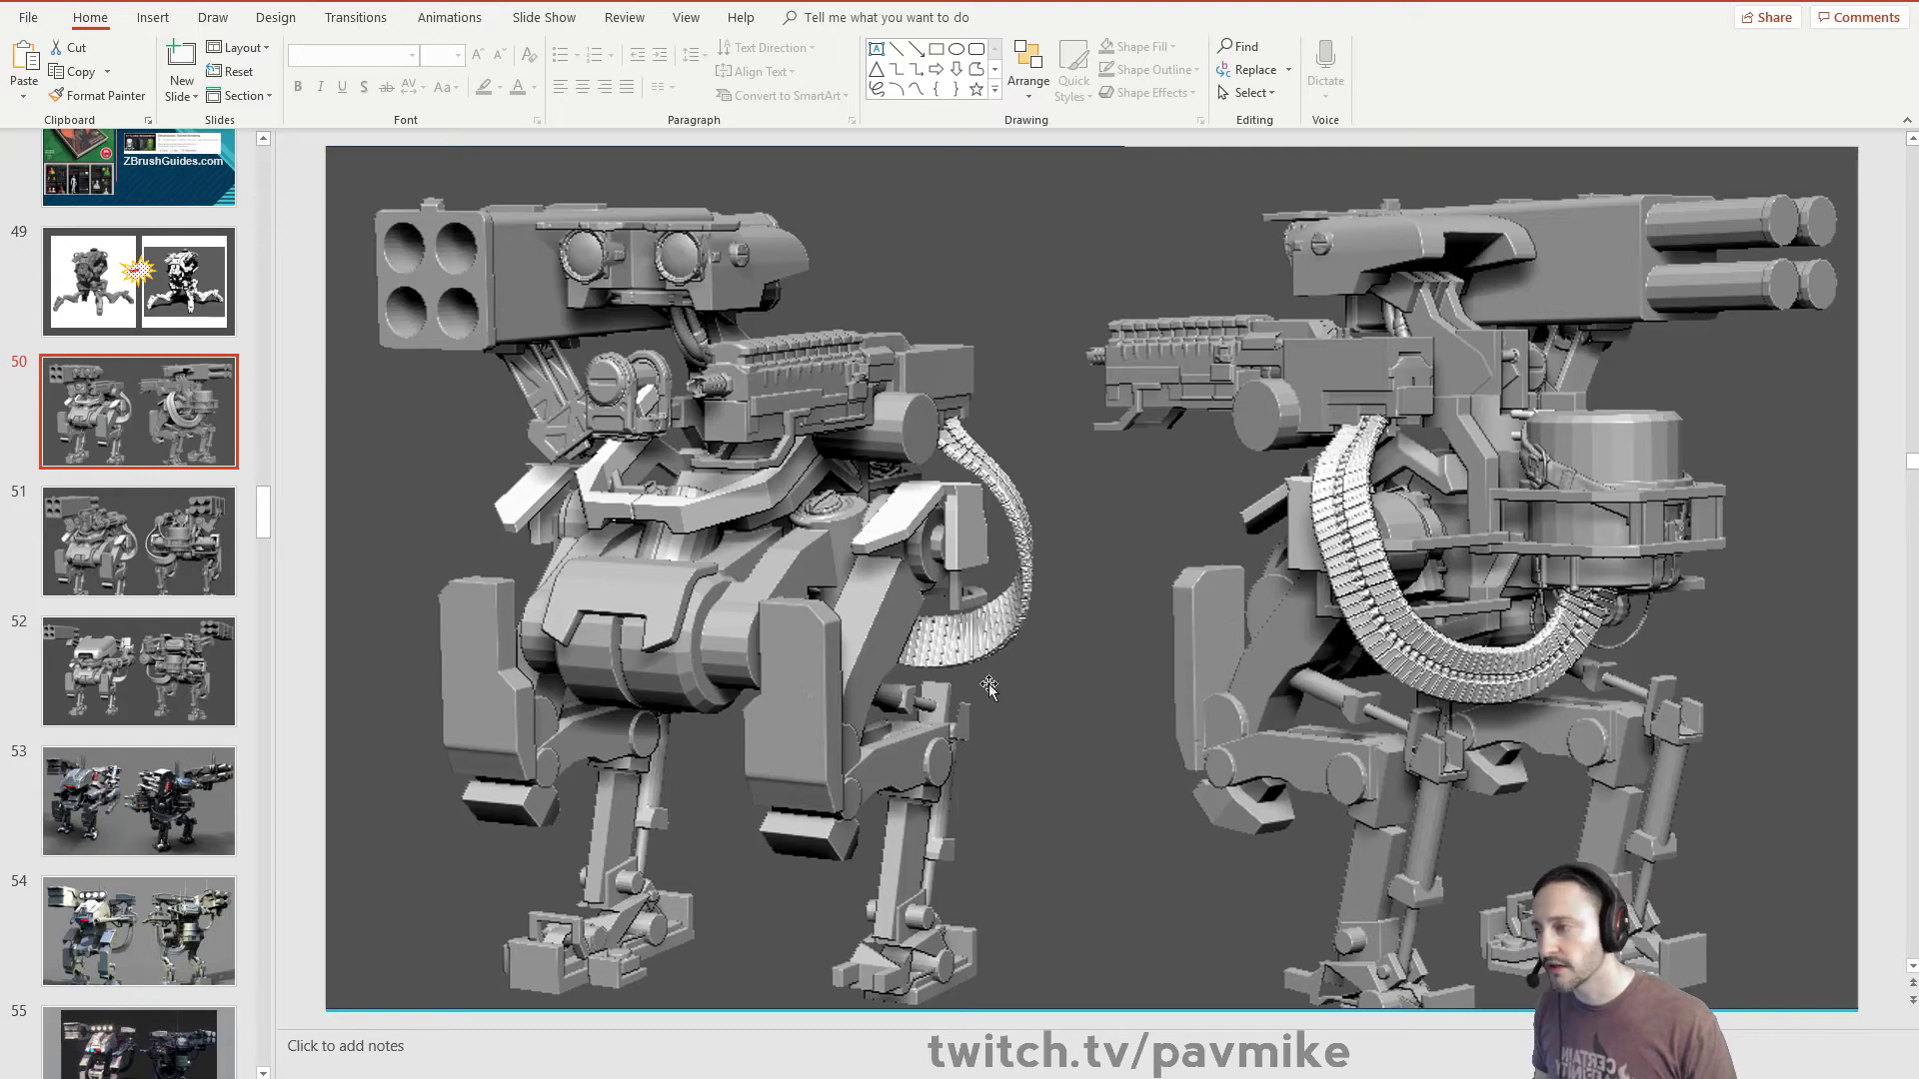
click(138, 541)
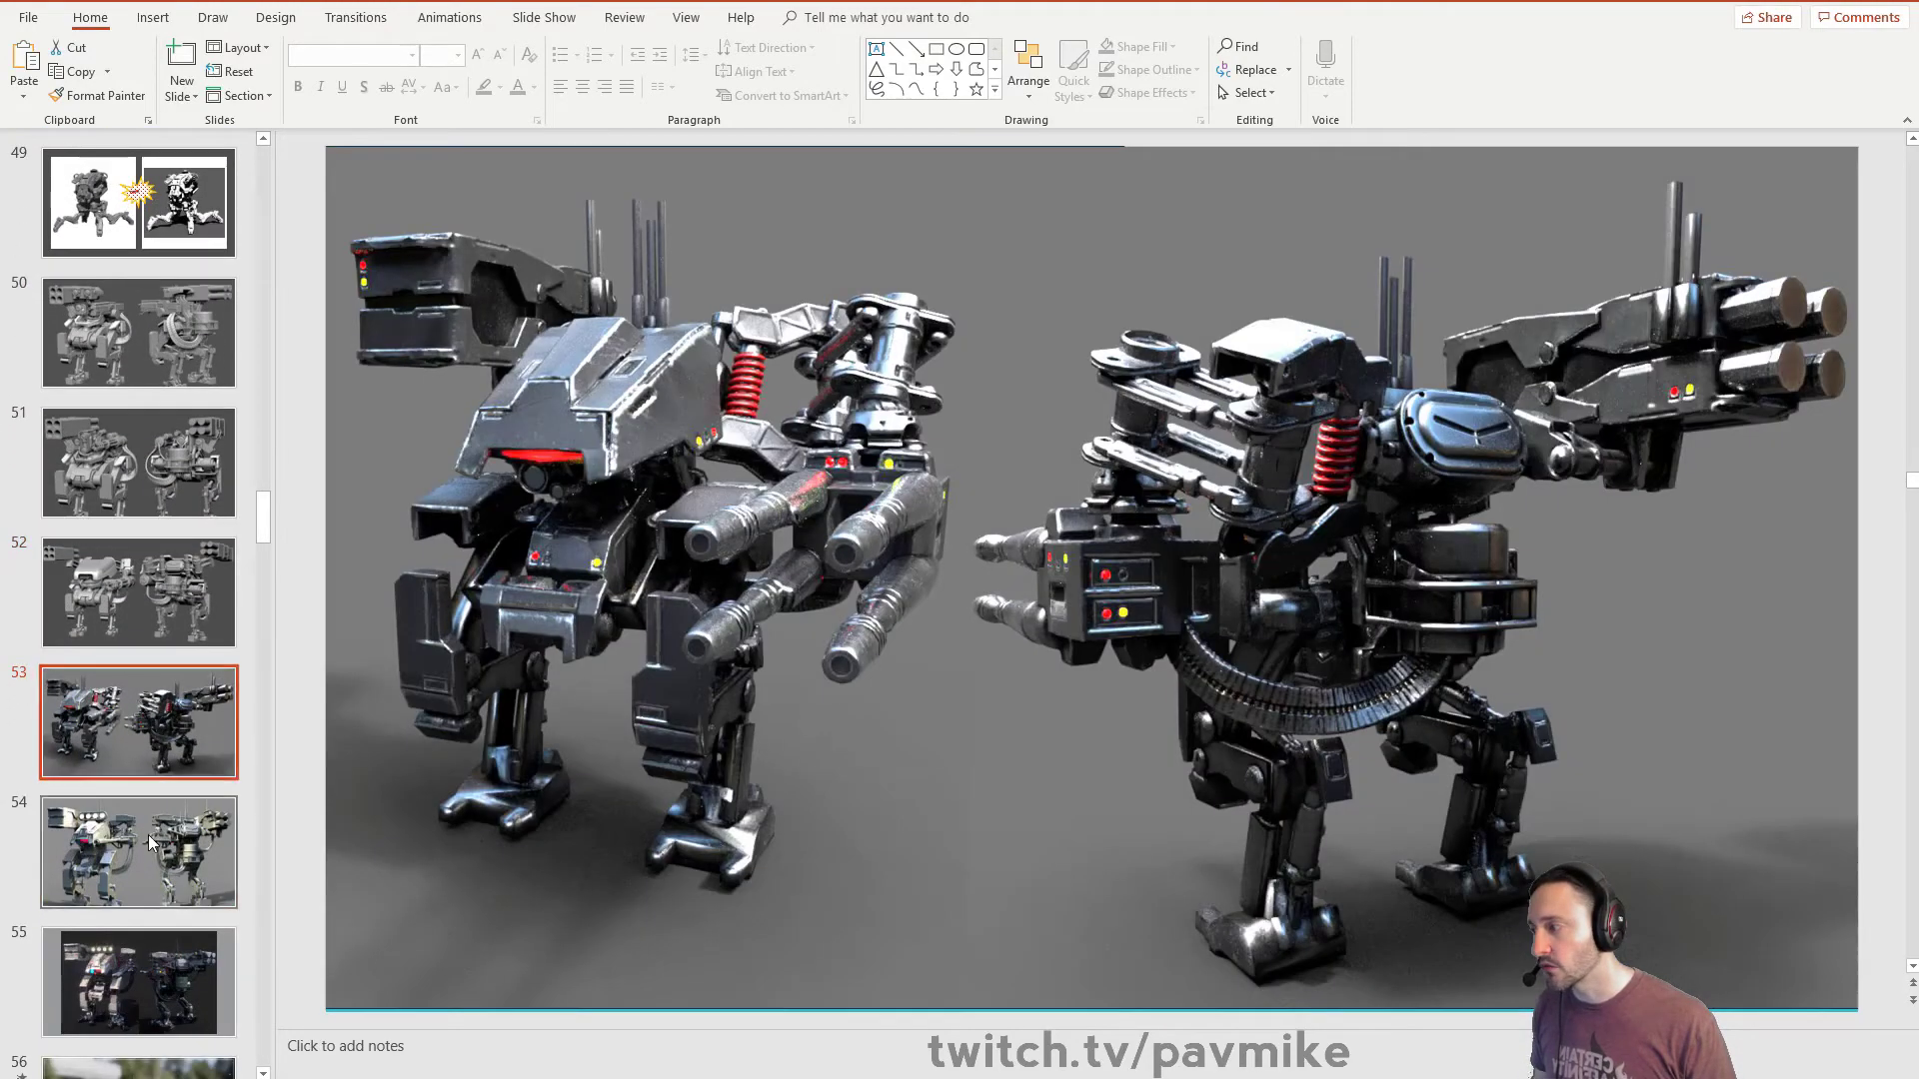
click(138, 853)
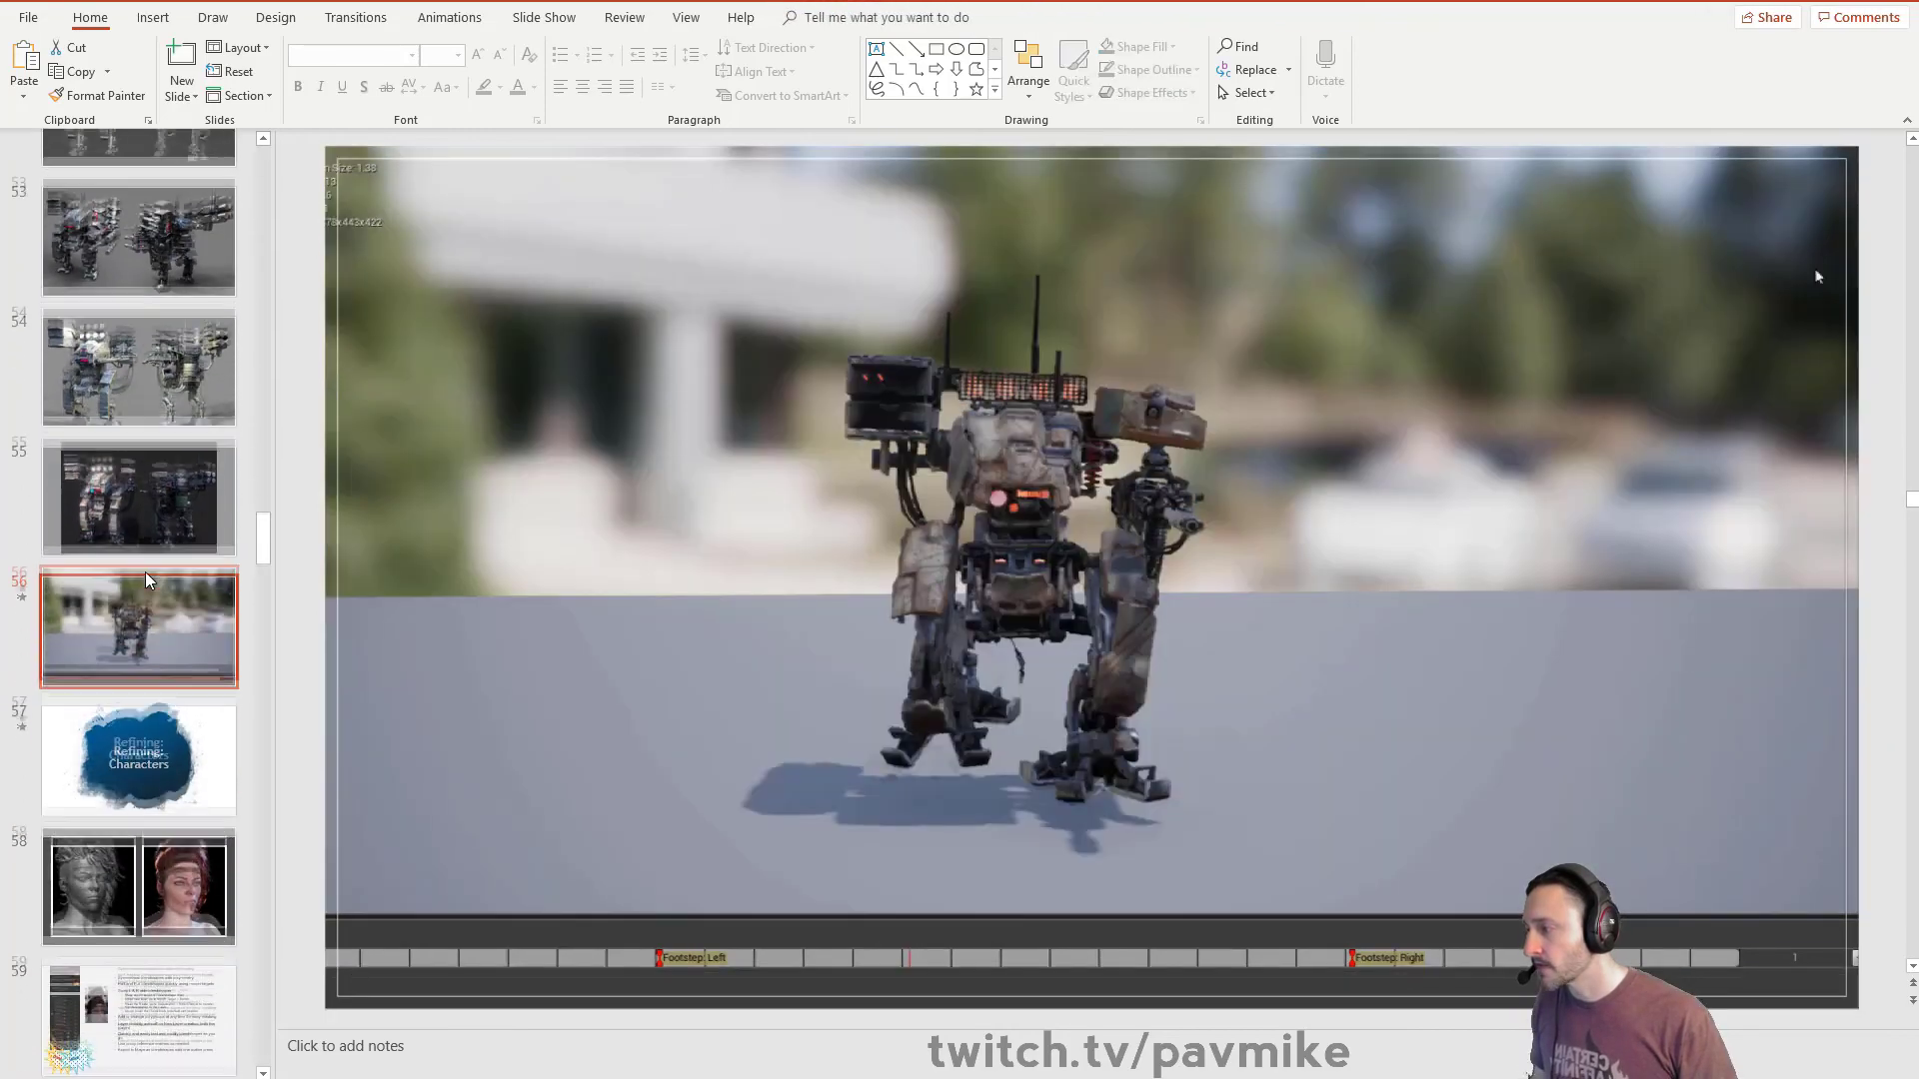
click(138, 738)
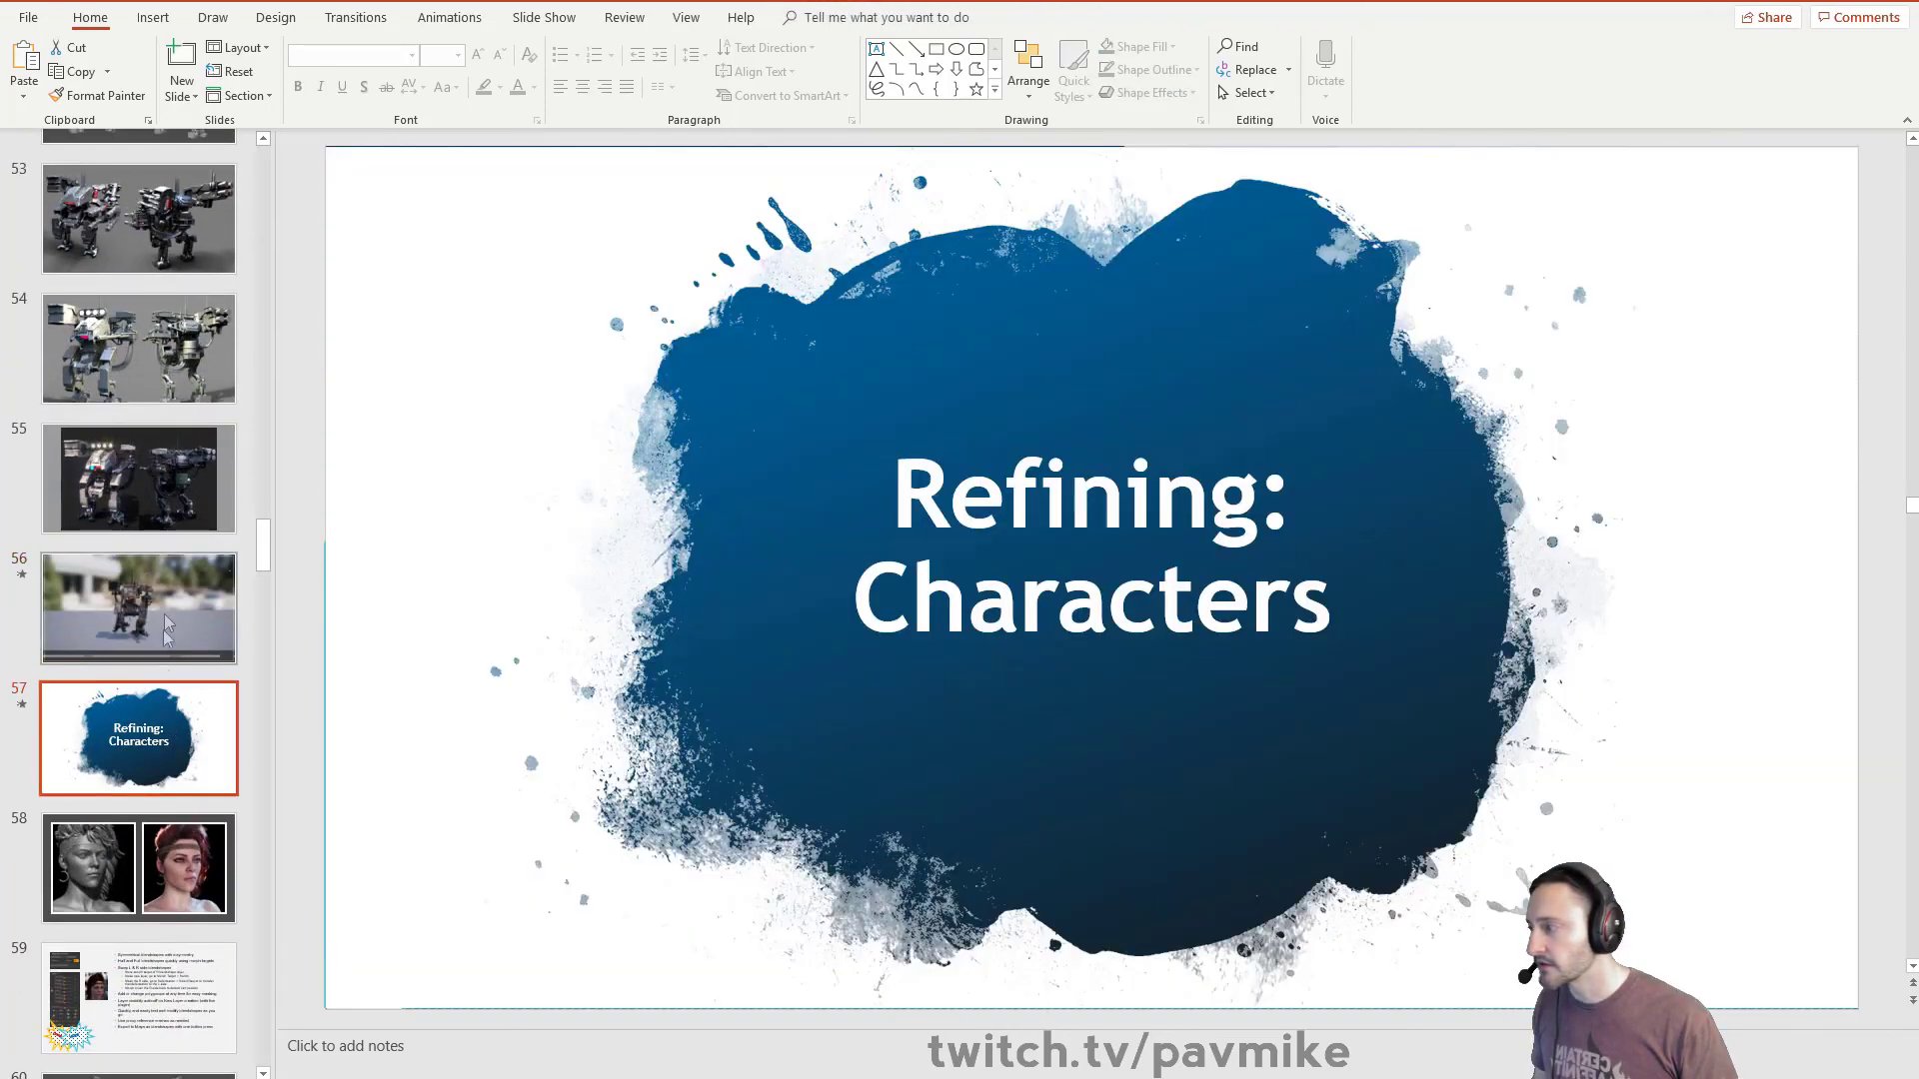